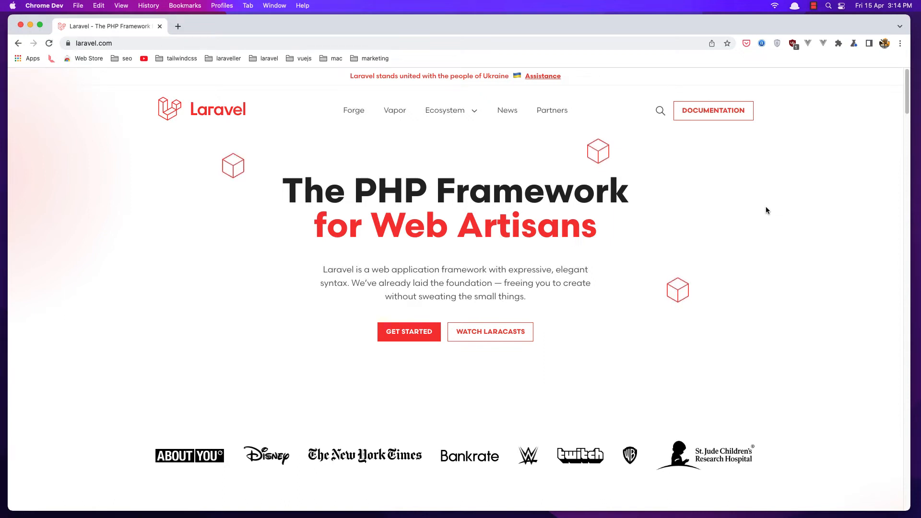
mouse_move(308, 130)
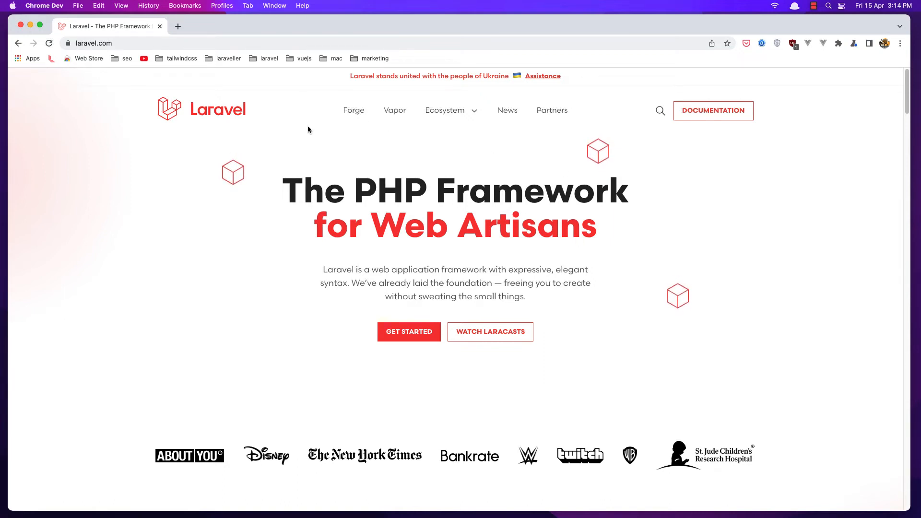
mouse_move(255, 352)
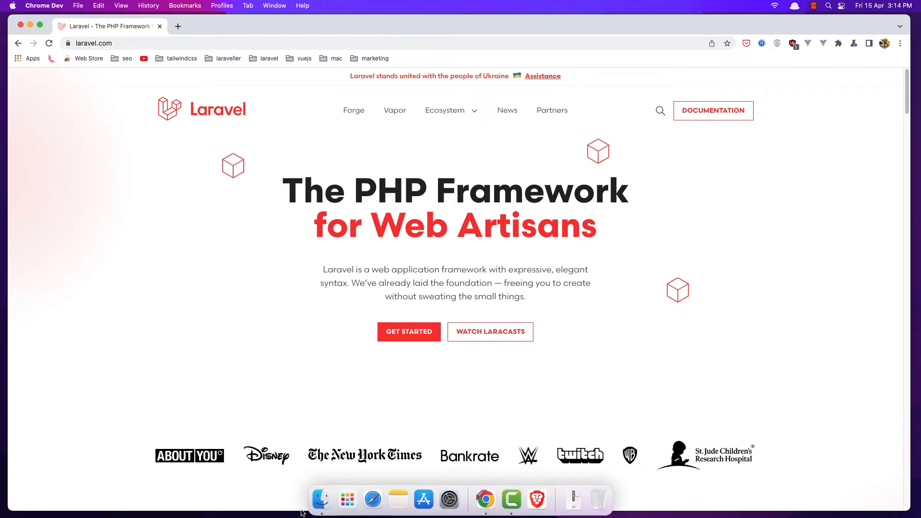
mouse_move(321, 500)
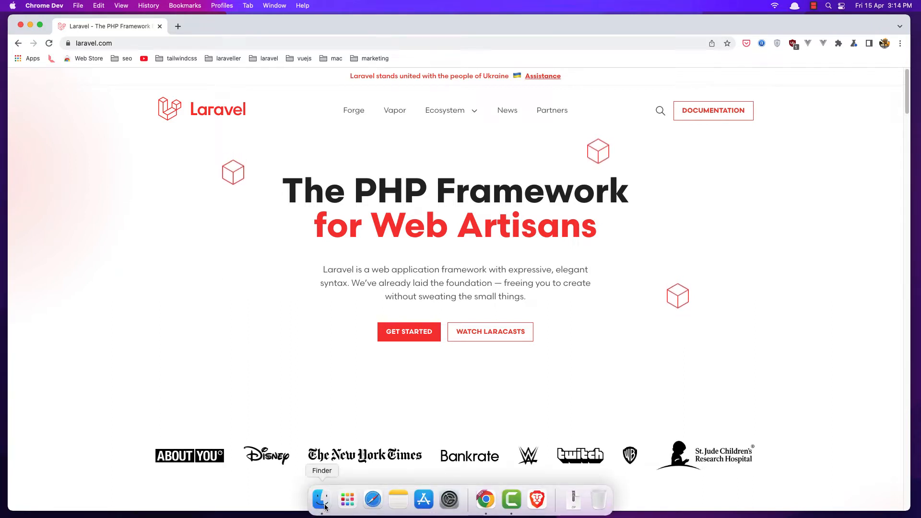
Extract Visual Studio Code from VSCode-darwin-universal.zip in Downloads, then close the Finder window.
left_click(321, 500)
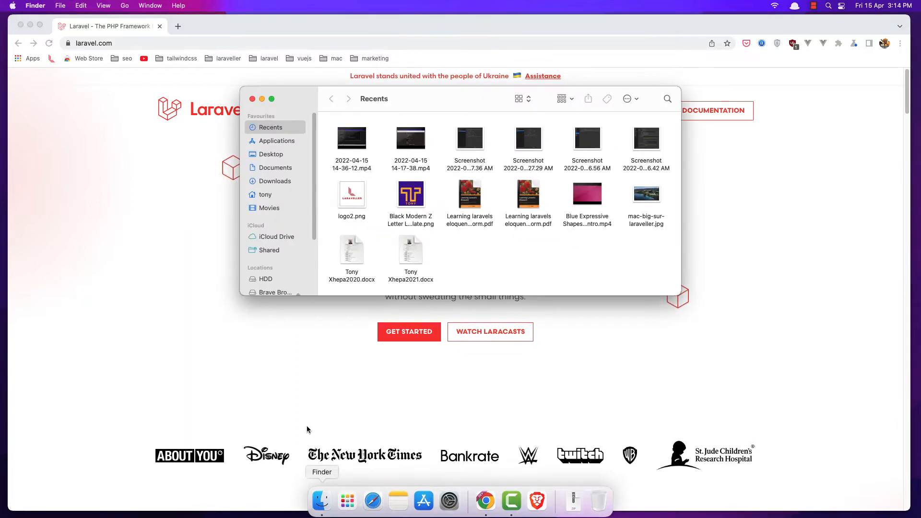
left_click(275, 181)
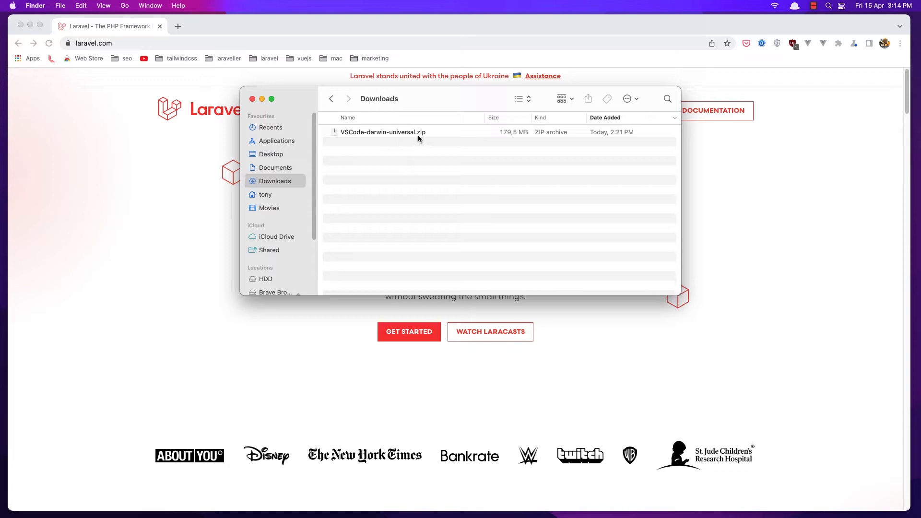
left_click(382, 131)
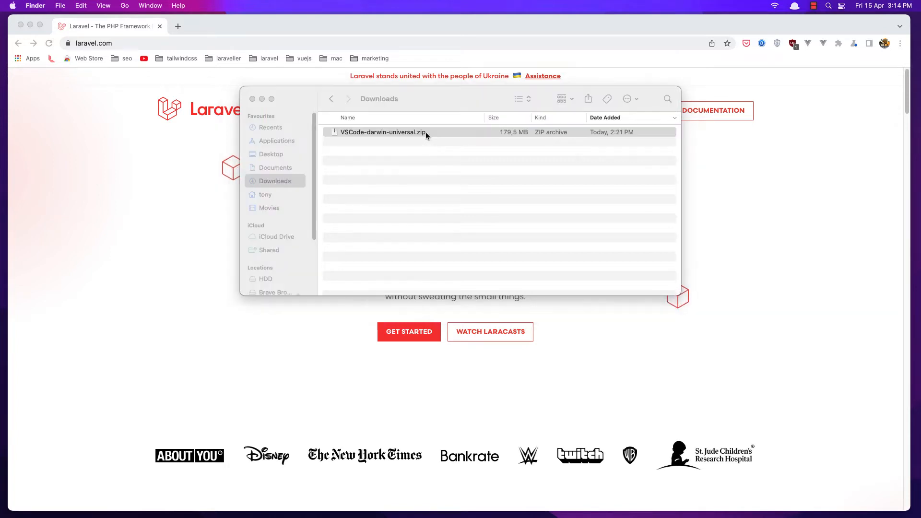
double_click(383, 132)
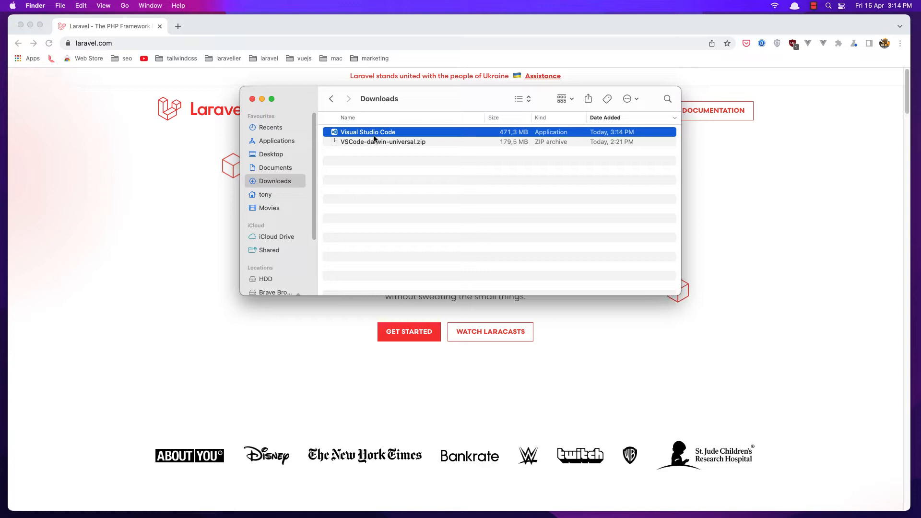
mouse_move(402, 134)
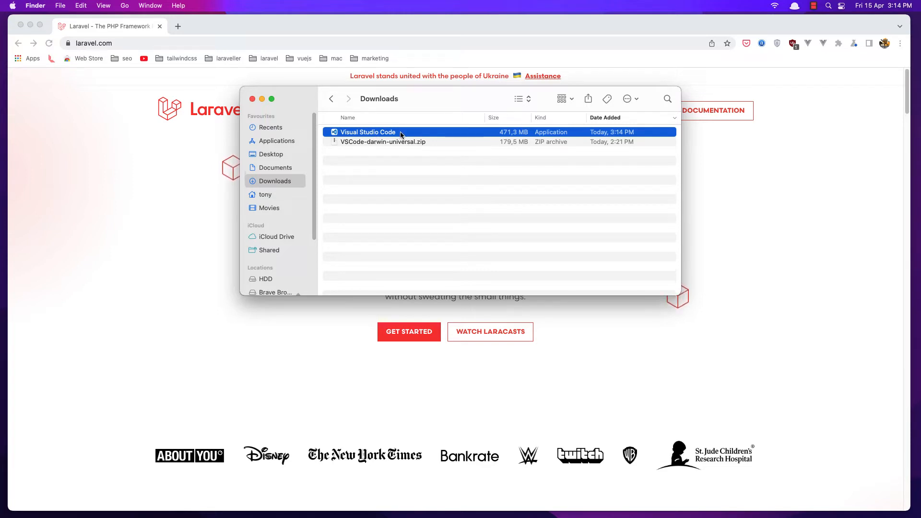
mouse_move(299, 145)
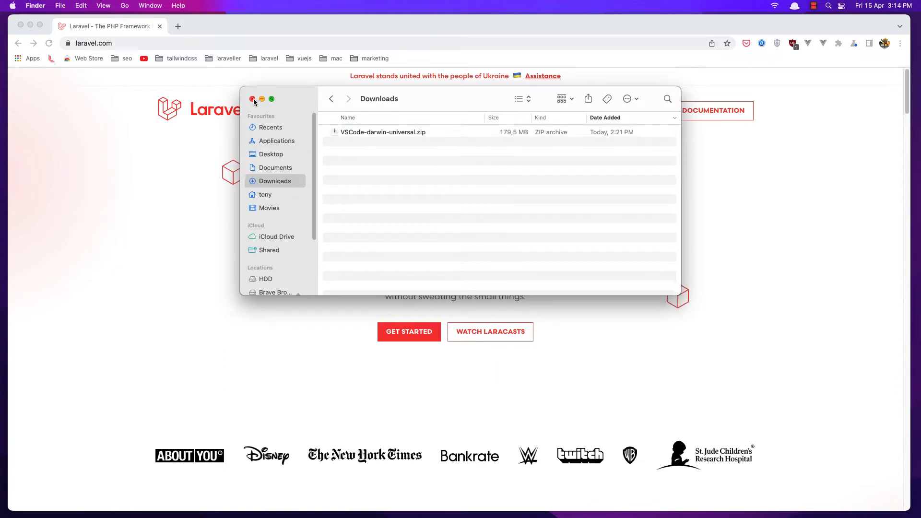
left_click(254, 99)
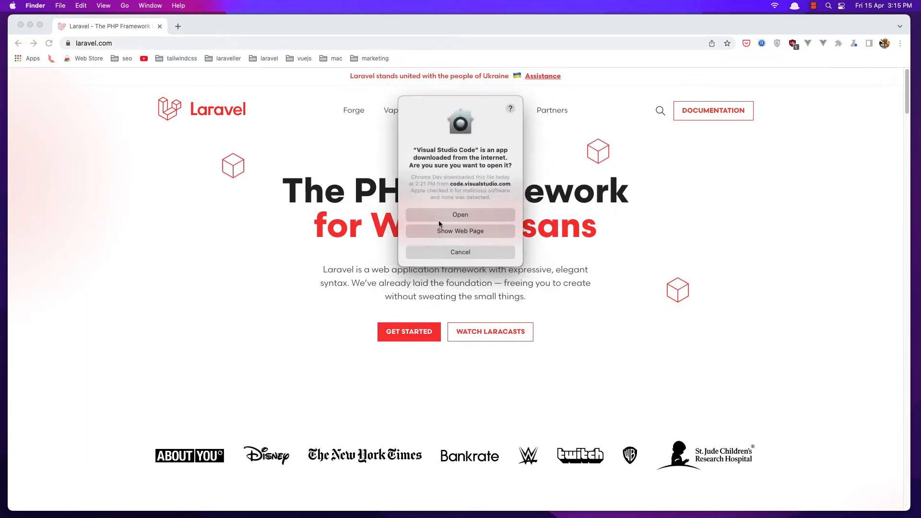
Confirm opening the downloaded Visual Studio Code app in the security warning.
left_click(460, 215)
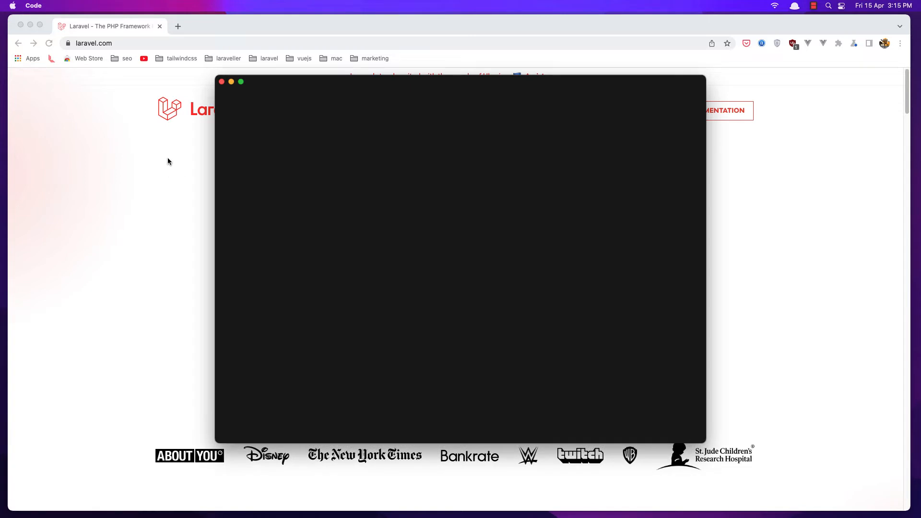
mouse_move(262, 86)
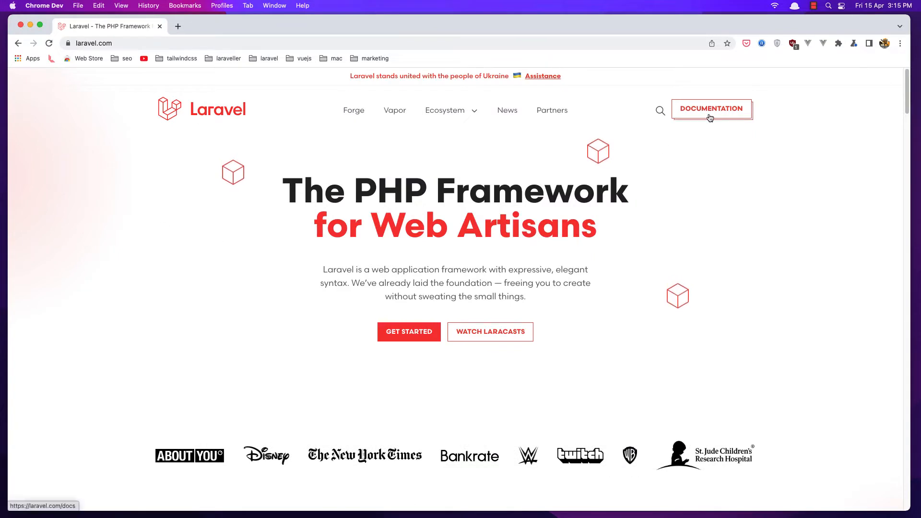
Open the Laravel Valet docs at Installation and select 'composer global require laravel/valet'.
left_click(712, 108)
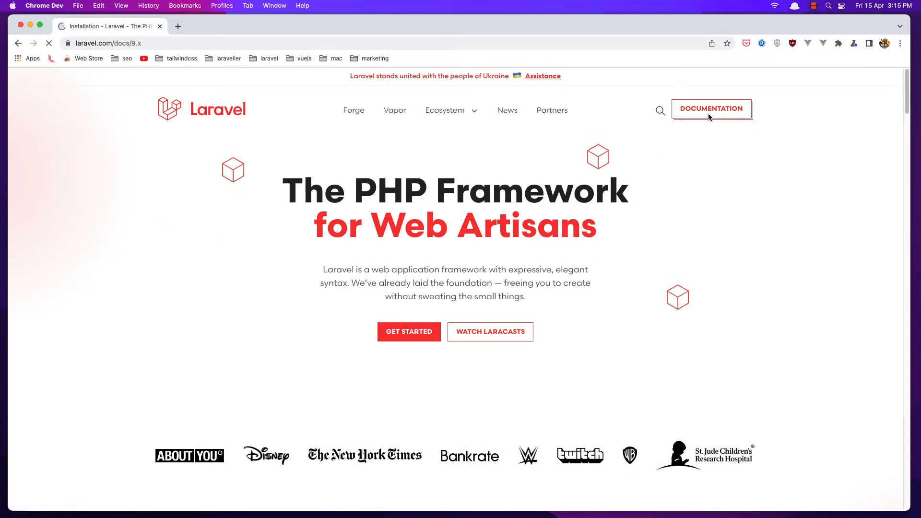
left_click(711, 109)
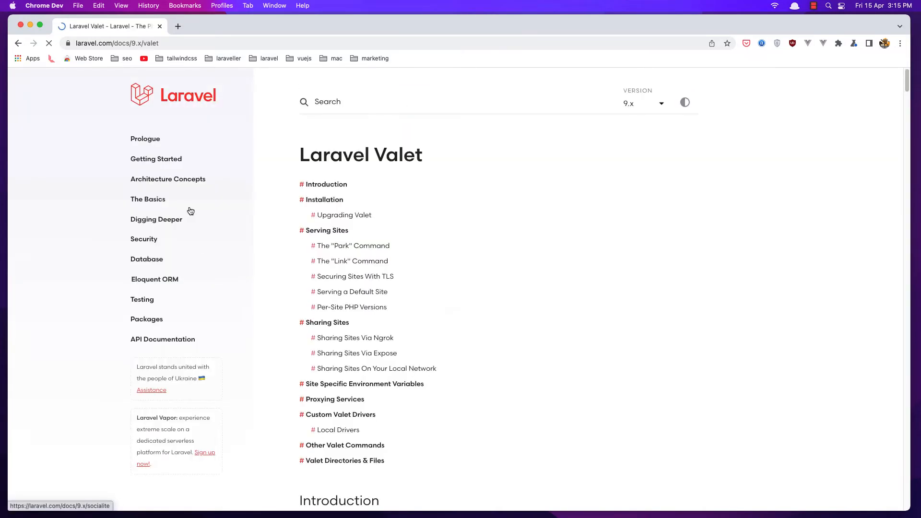
scroll("down", 3)
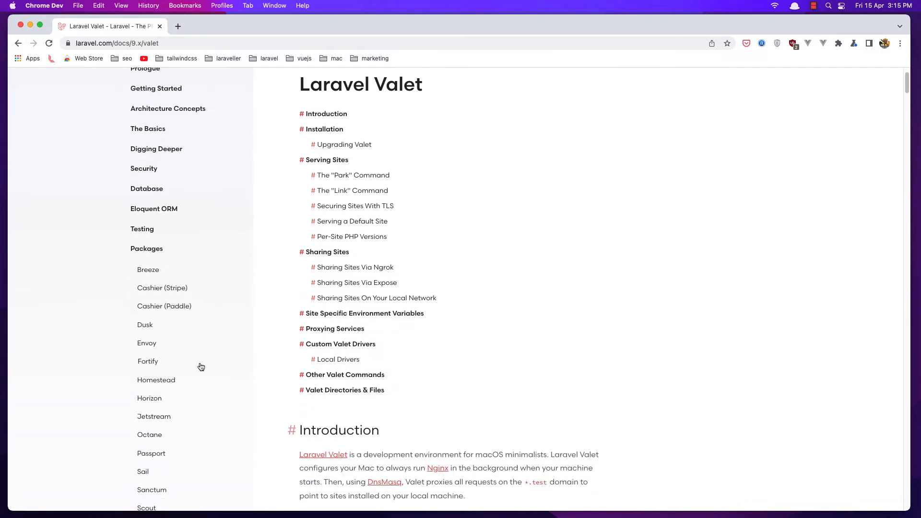
scroll("down", 3)
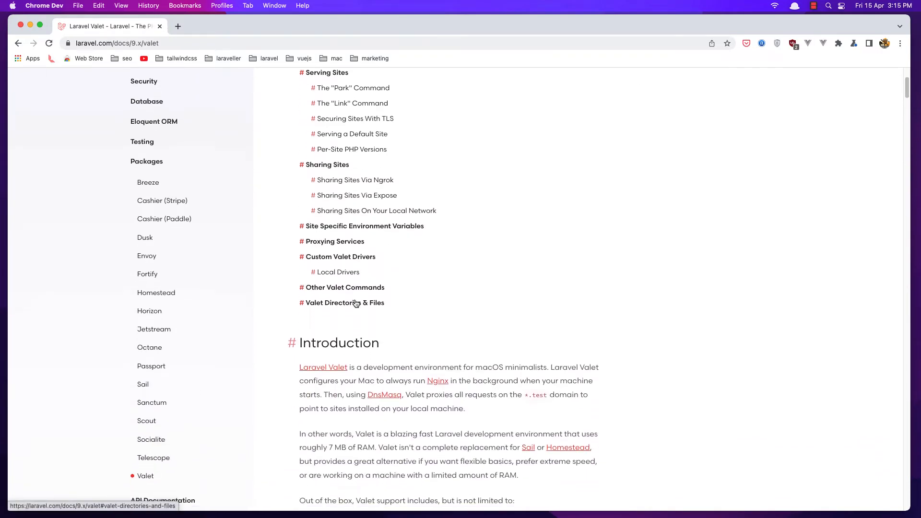
scroll("down", 3)
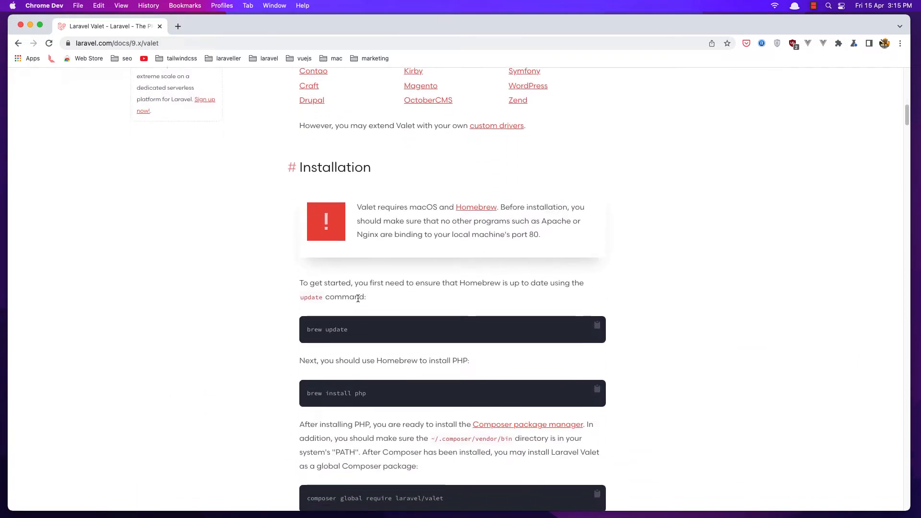
double_click(327, 329)
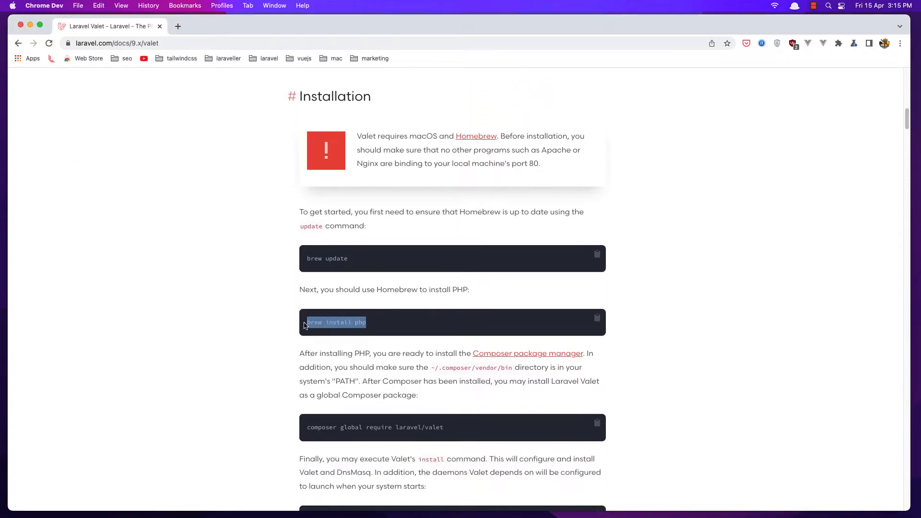
scroll("down", 3)
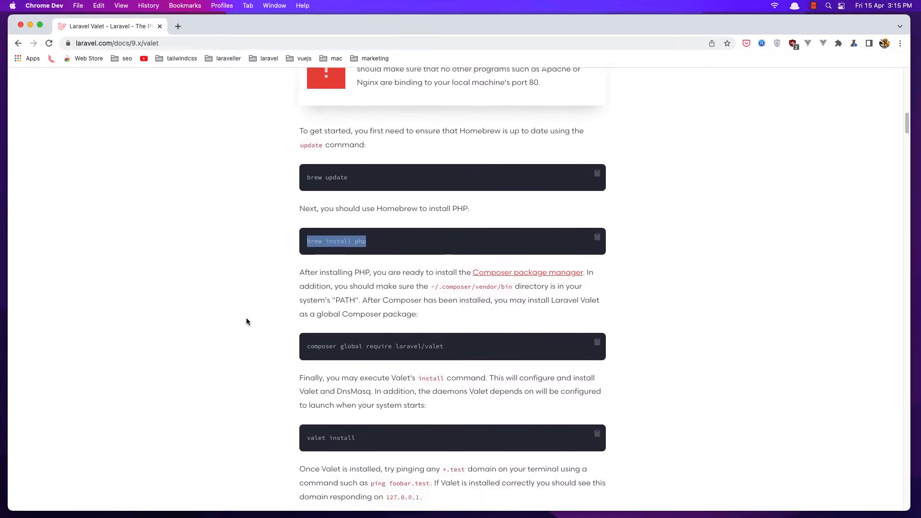
scroll("down", 3)
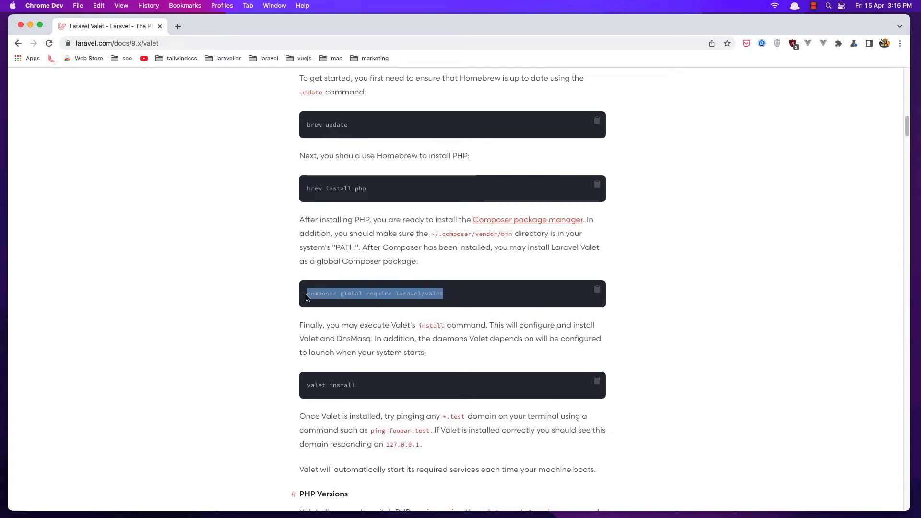
Run 'composer global require laravel/valet', then try 'valet install', which reports command not found.
key("cmd+tab")
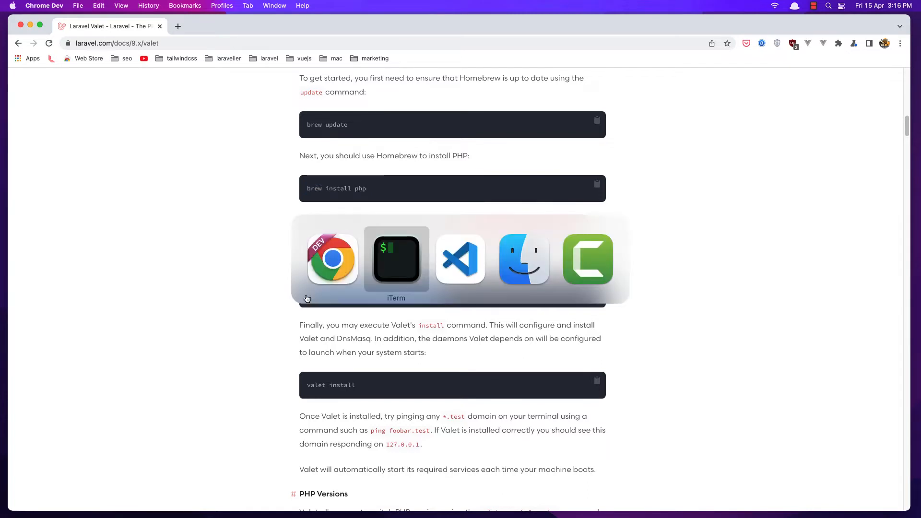
left_click(396, 259)
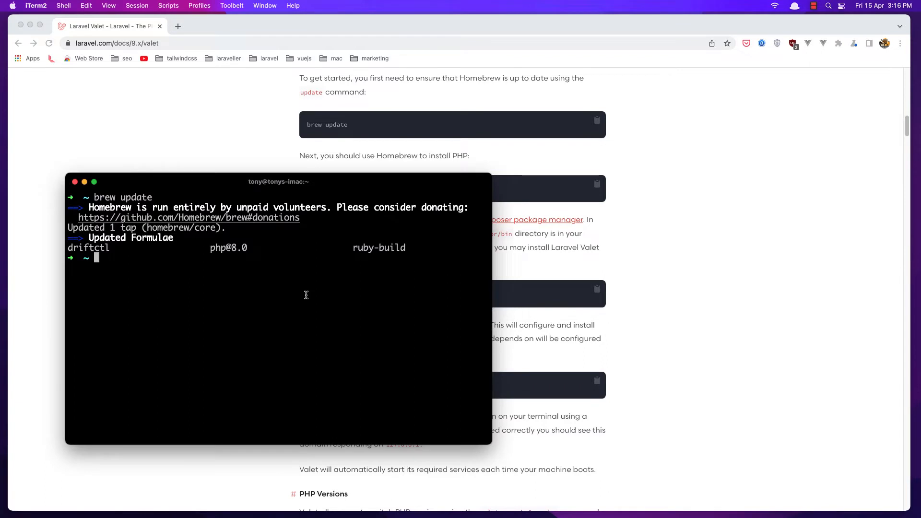
type("composer global require laravel/valet")
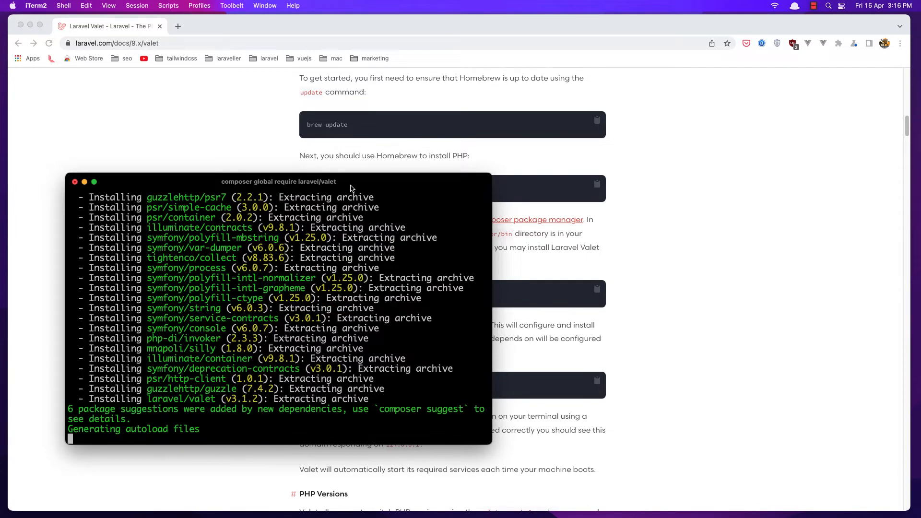
type("valet install")
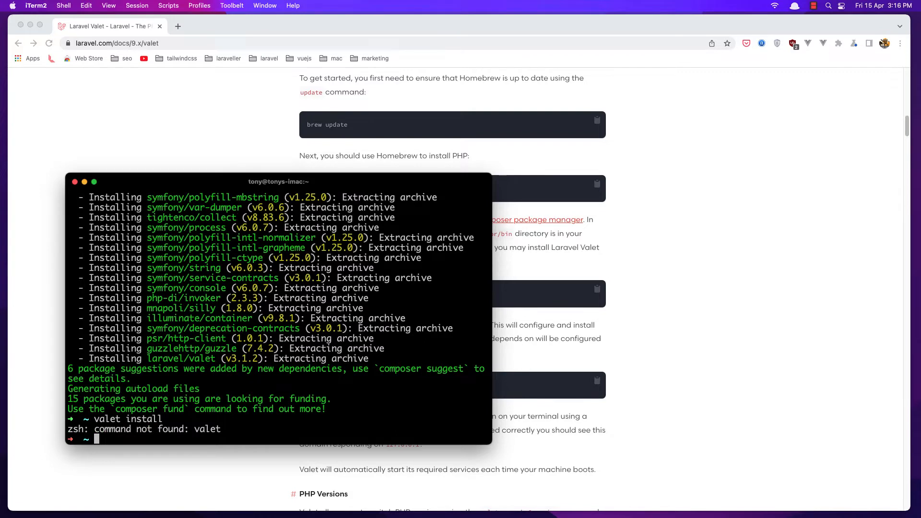
mouse_move(333, 189)
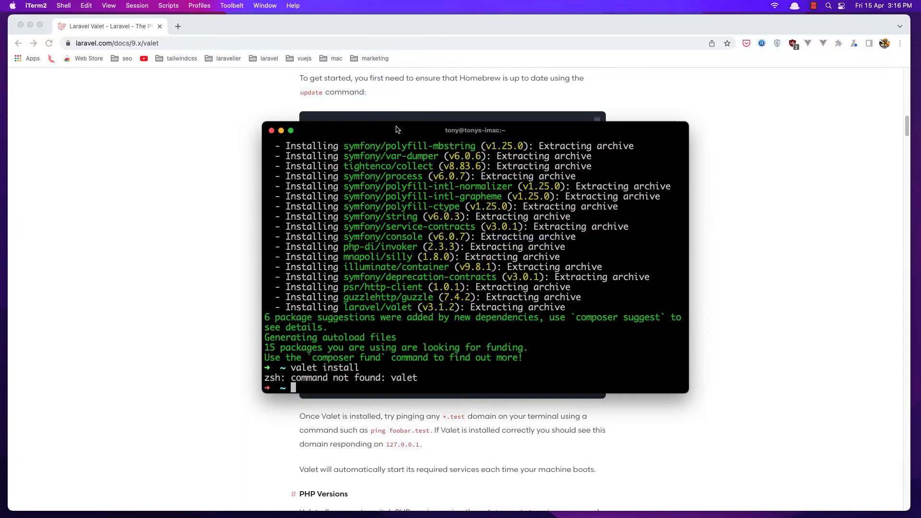
mouse_move(393, 363)
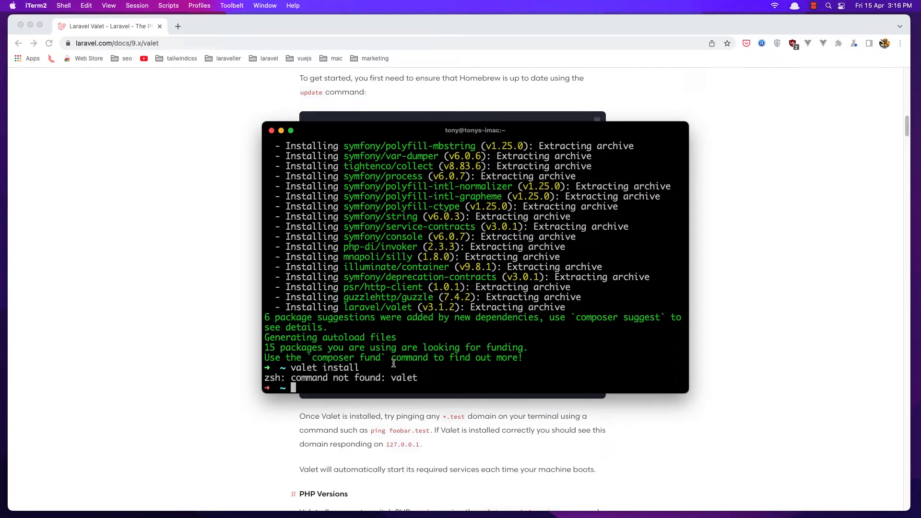
Open ~/.zshrc in vim.
type("v")
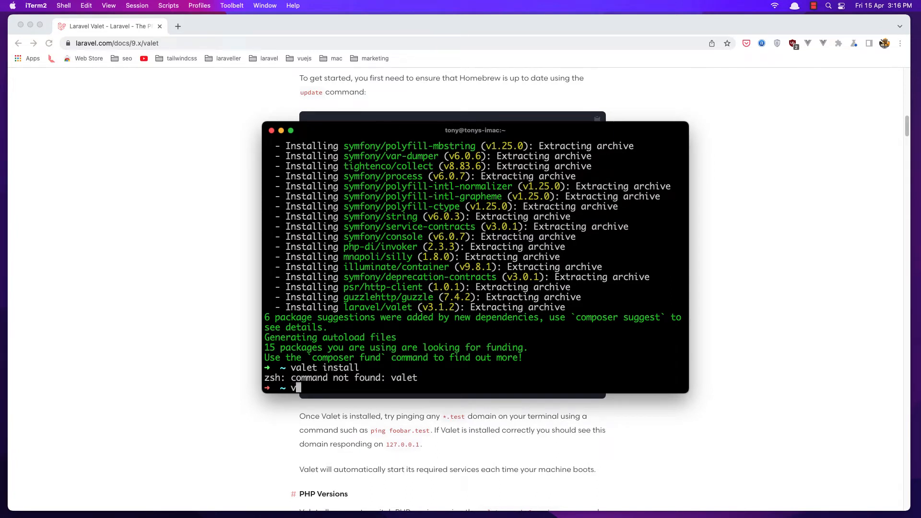
type("im")
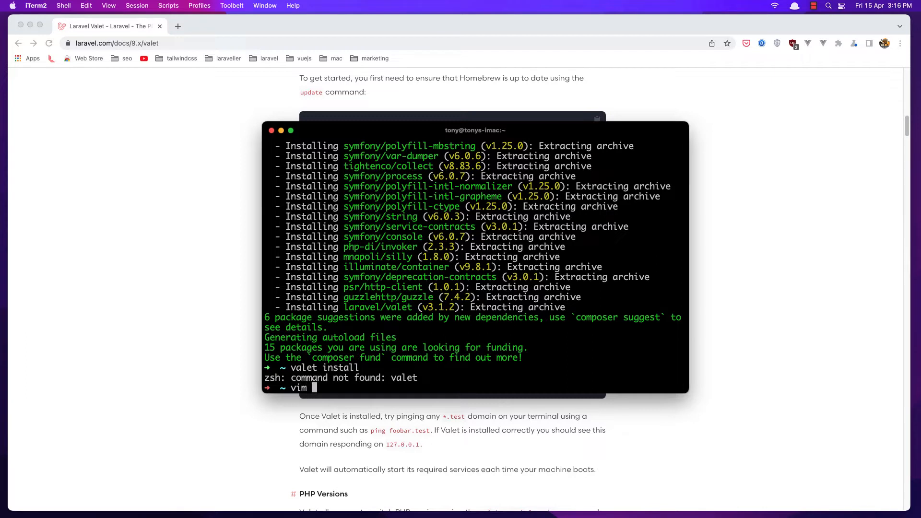
key("Backspace")
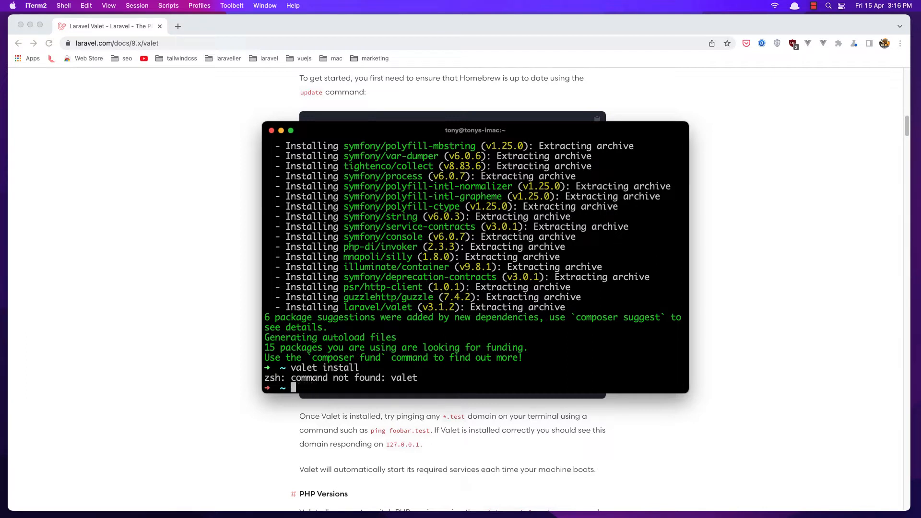
type("vim")
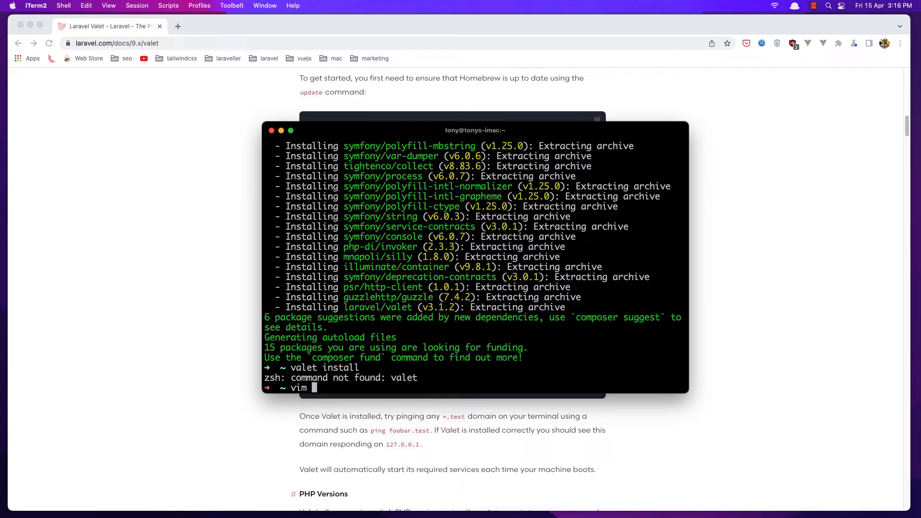
type("~/")
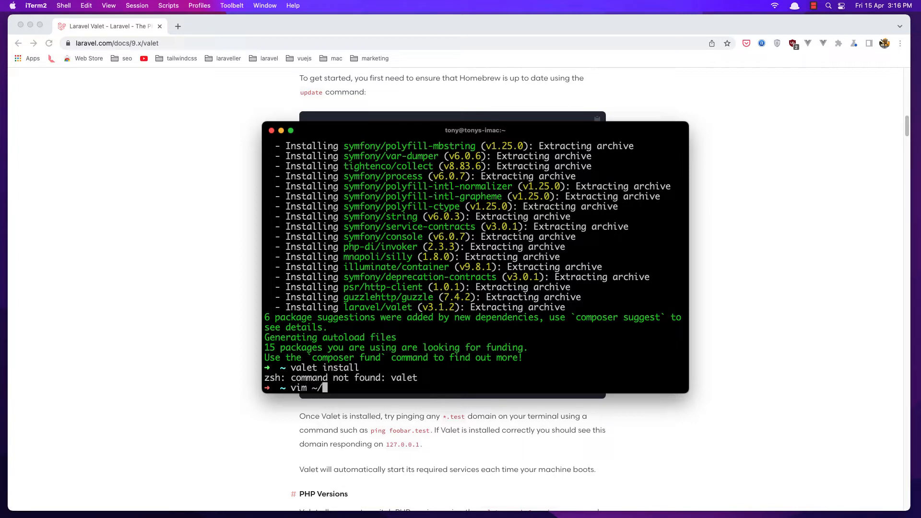
type(".zshr")
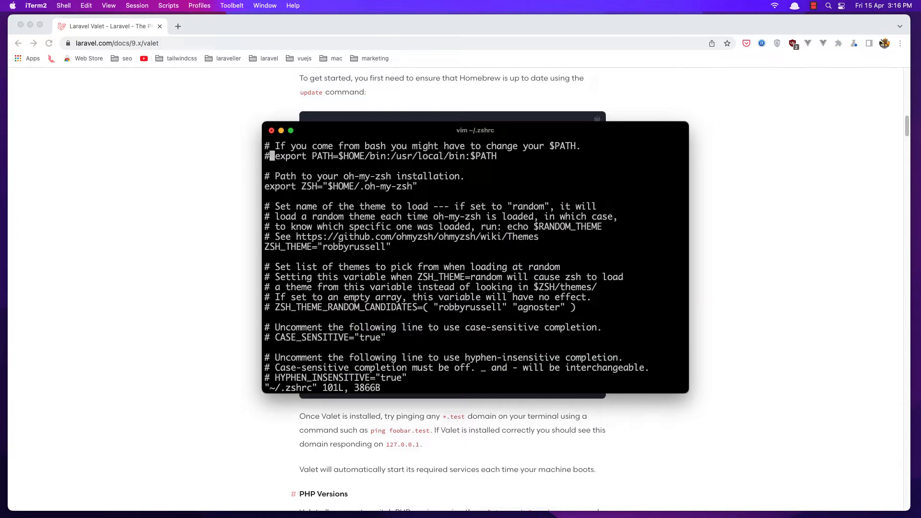
Insert ~/.composer/vendor/bin: into the export PATH line and leave insert mode.
key("i")
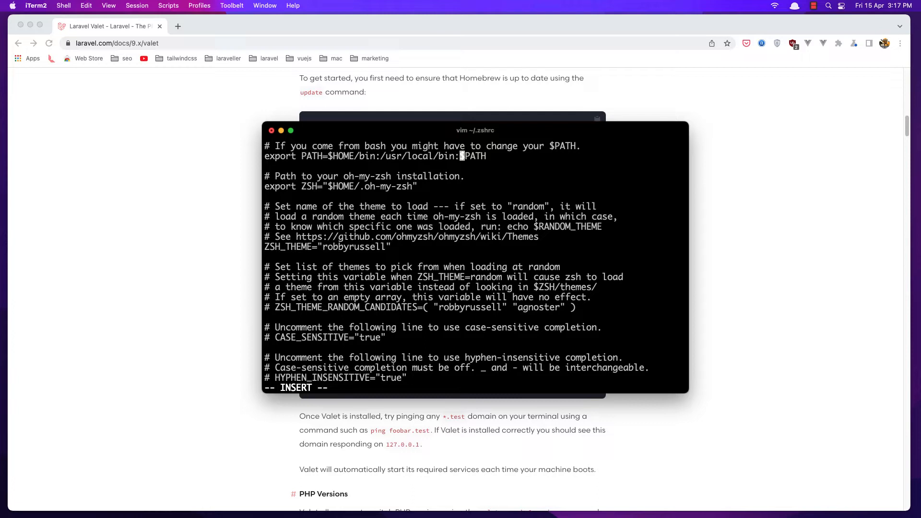
type("~/.composer/")
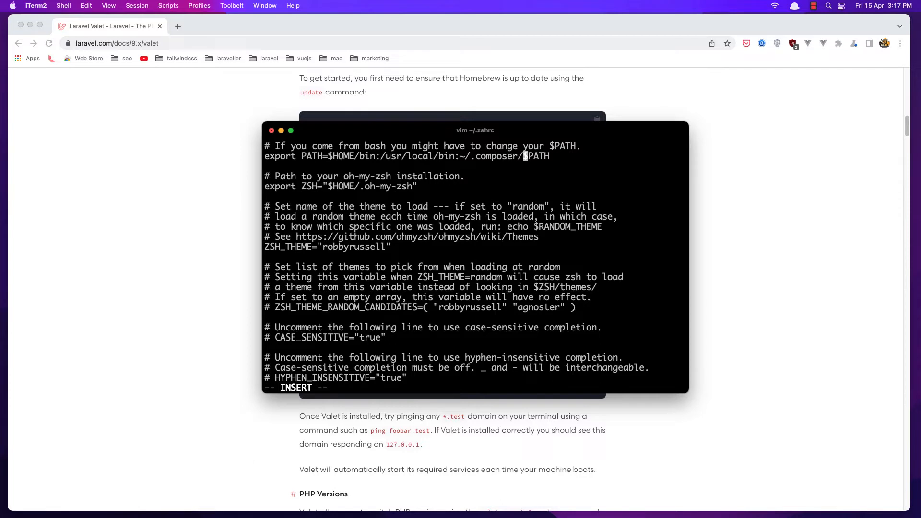
type("vendor/bin:")
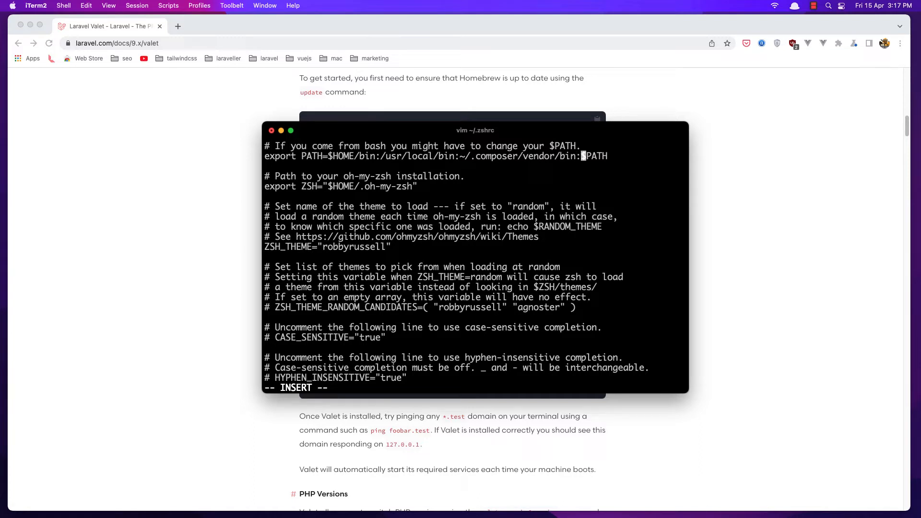
key("Escape")
type("source ~/.zshrc")
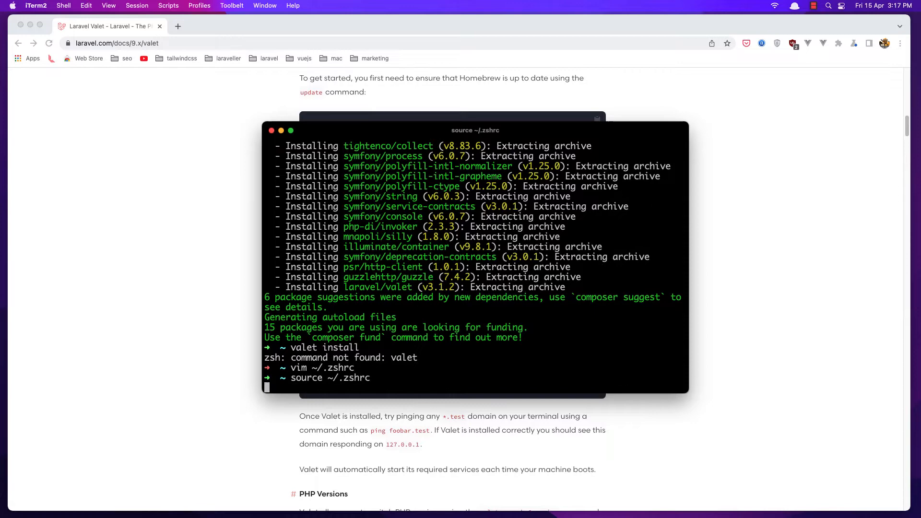
Reload the shell and grab the valet install and ping foobar.test commands from the docs.
key("Return")
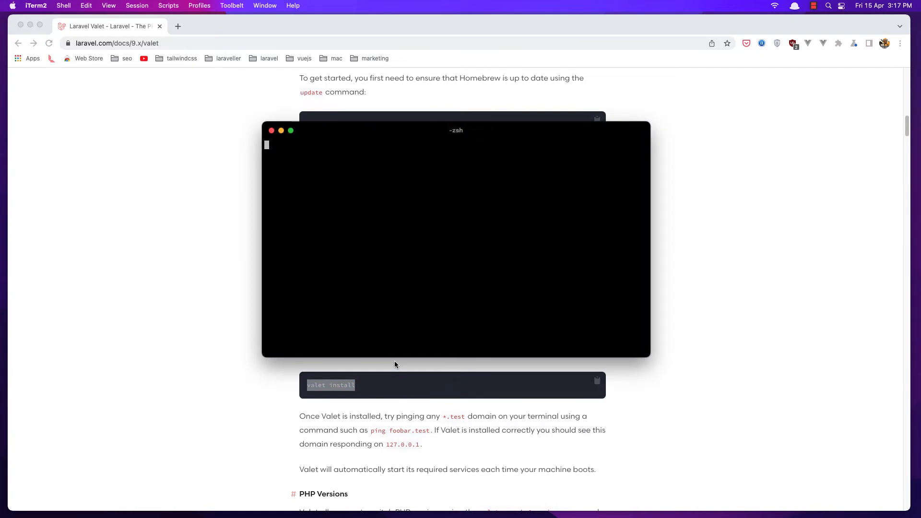
type("valet")
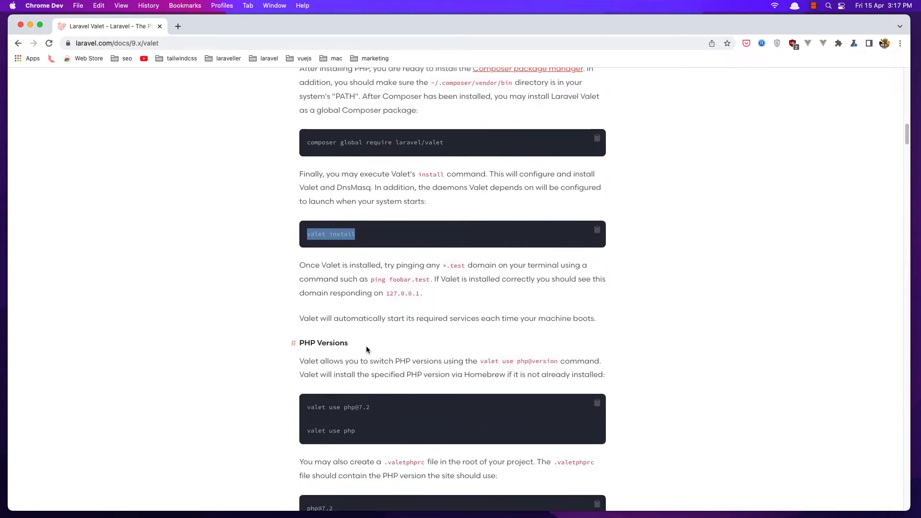
double_click(399, 279)
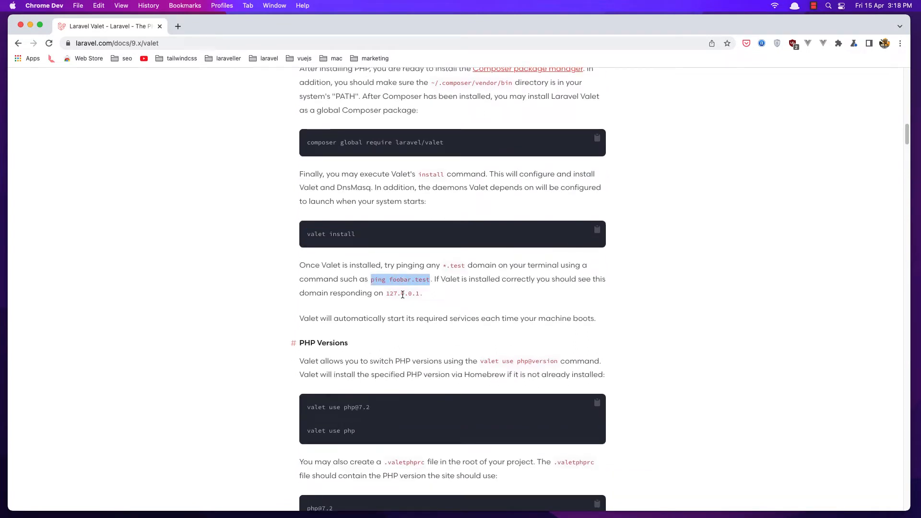
mouse_move(427, 289)
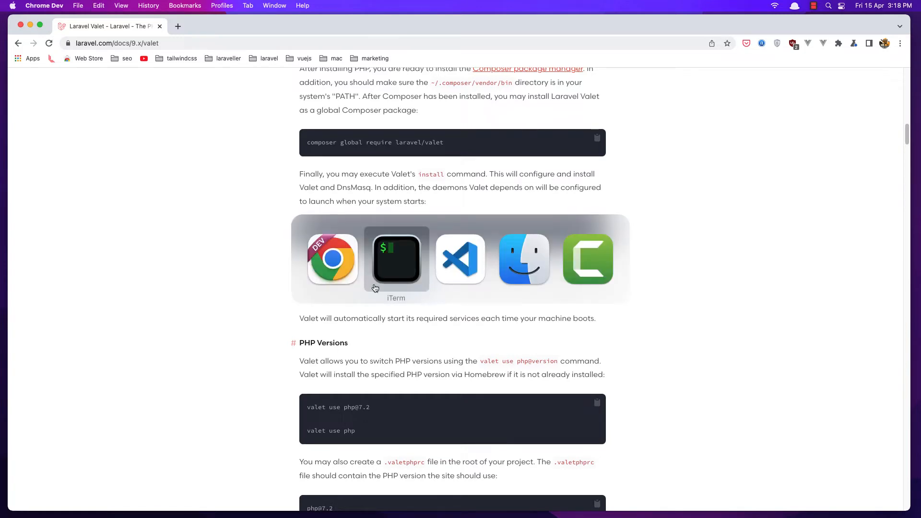
Run valet install, then ping foobar.test until it replies from 127.0.0.1 and stop it.
left_click(395, 258)
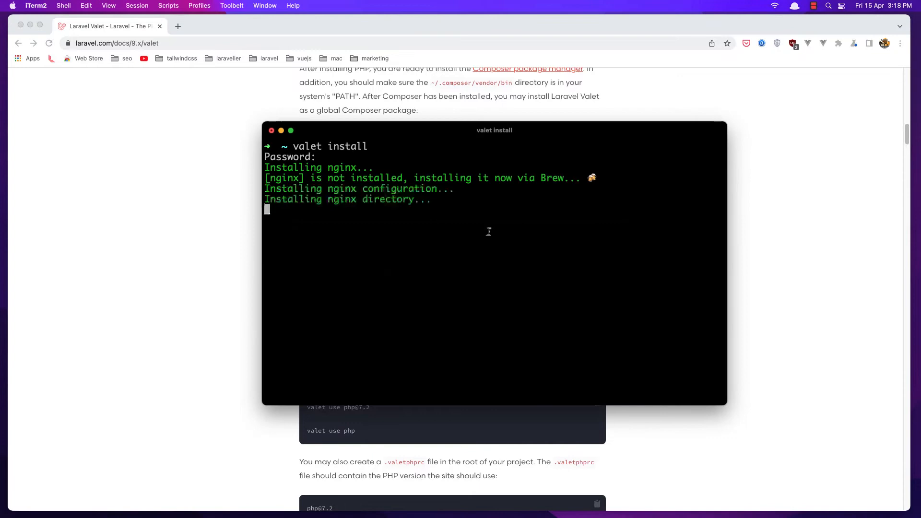
mouse_move(403, 219)
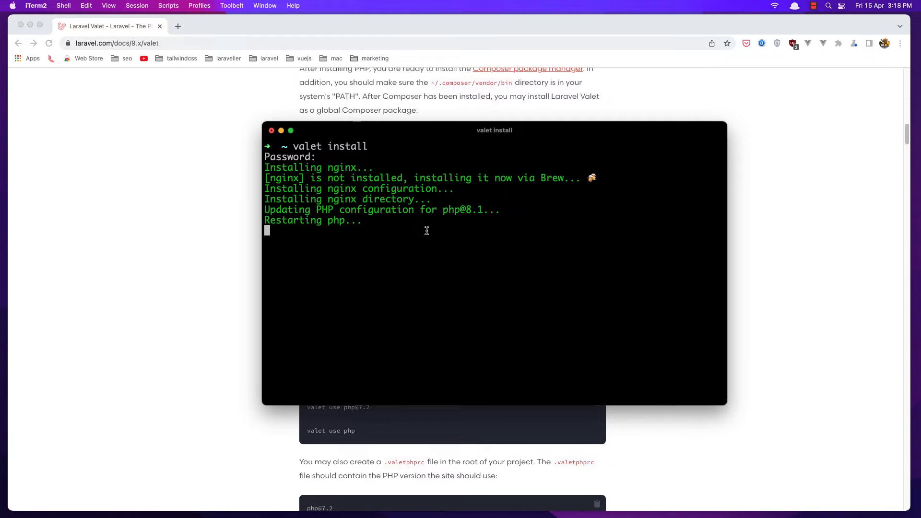
mouse_move(431, 280)
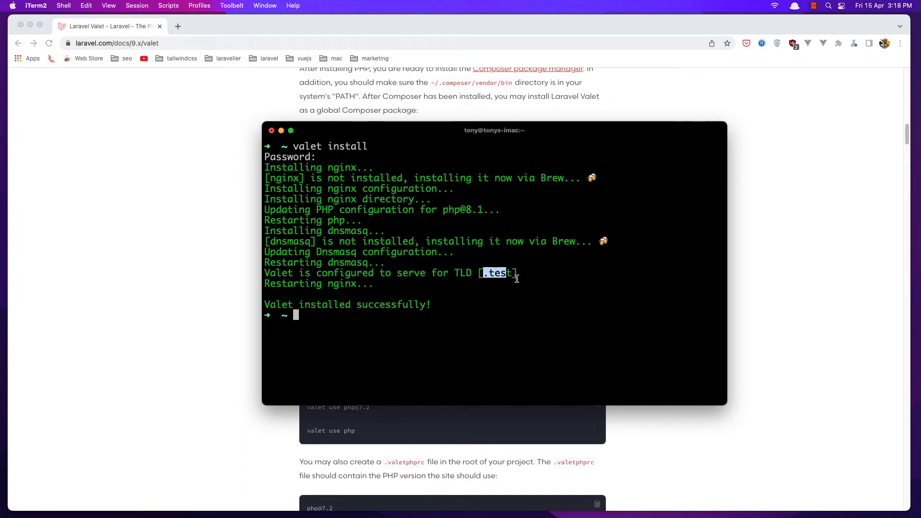
left_click(369, 321)
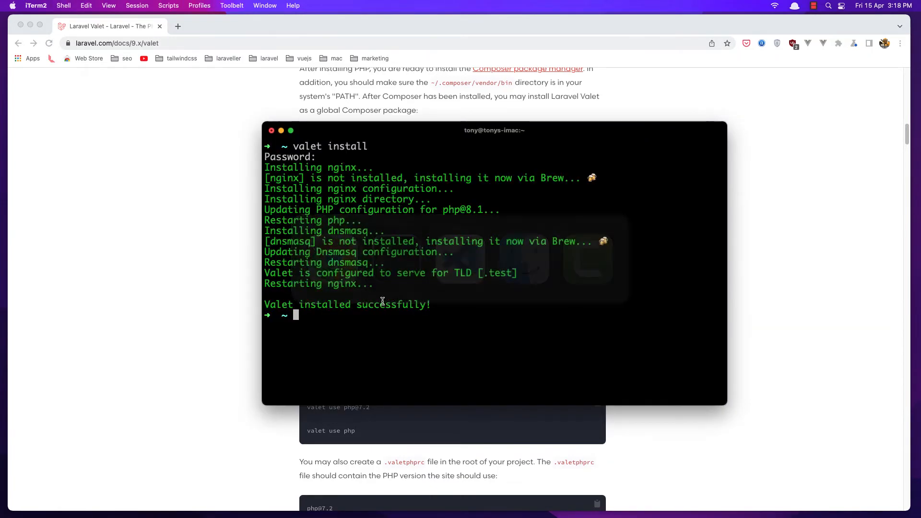
type(".tes")
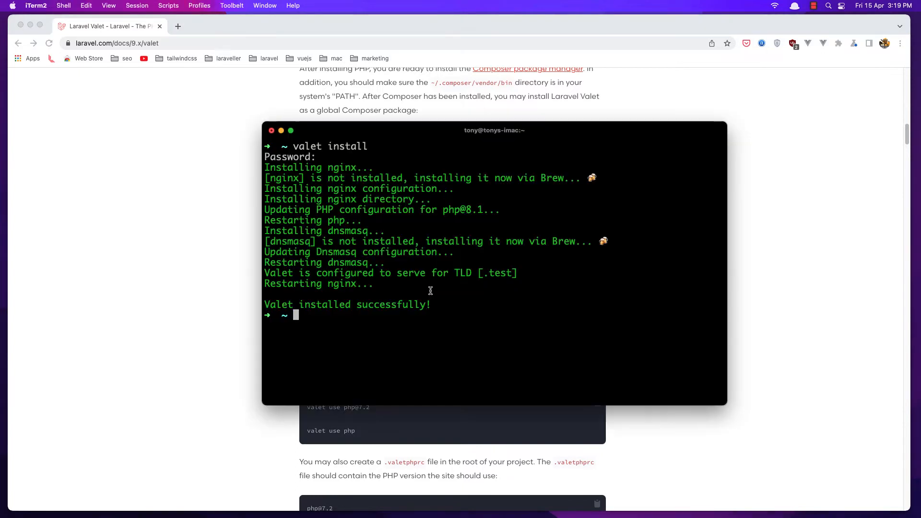
type("ping foobar.test")
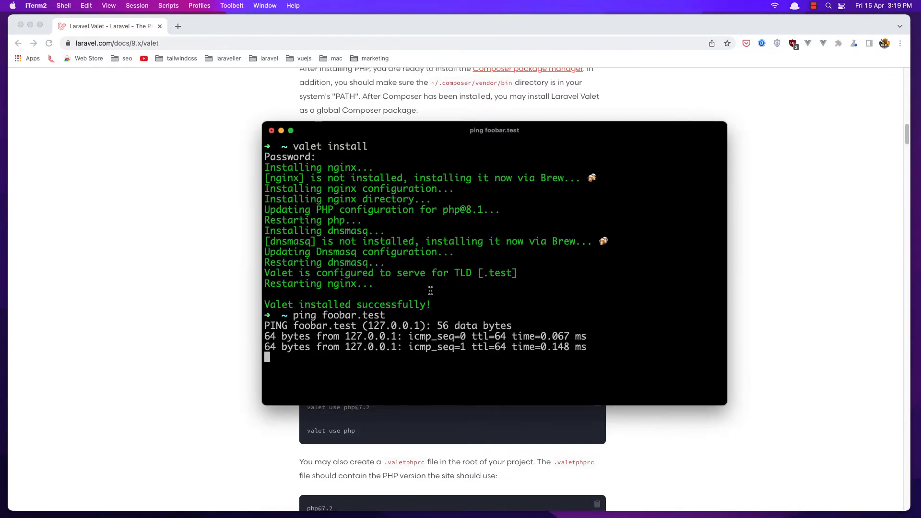
double_click(354, 336)
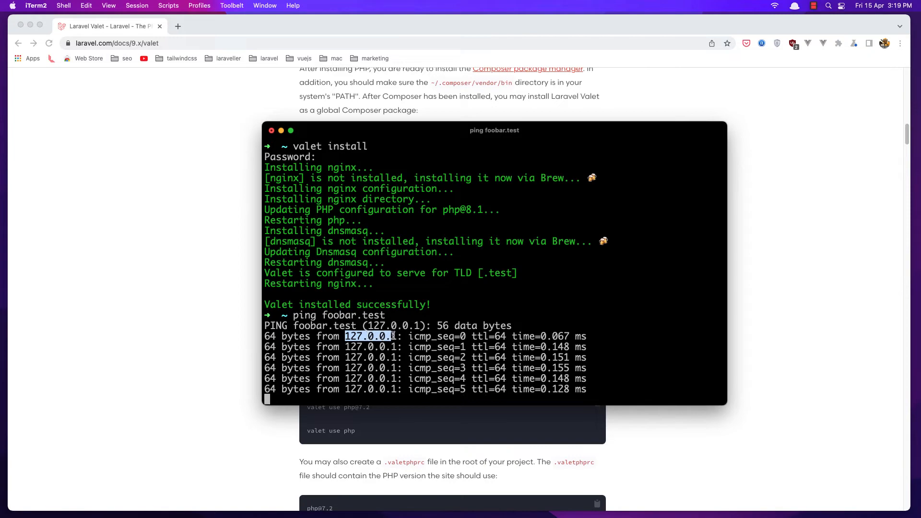
key("ctrl+c")
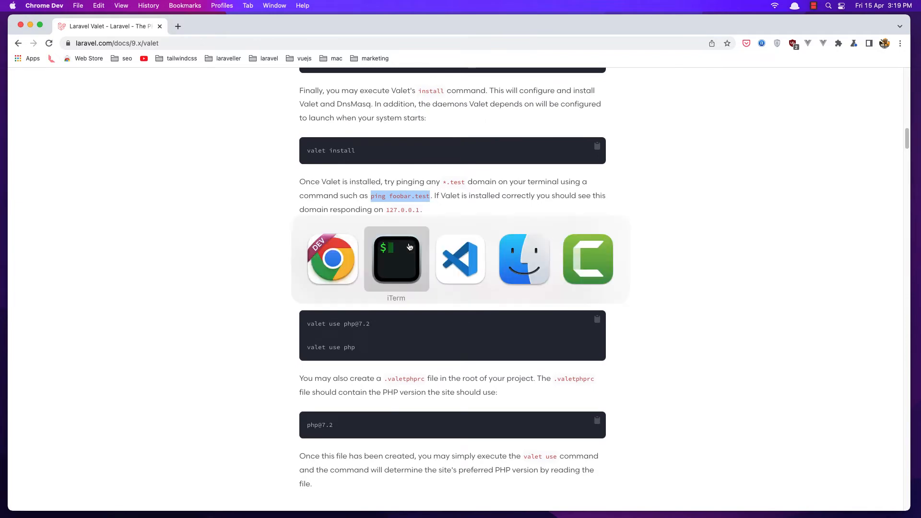
Run 'valet tld code' to serve sites on .code, then clear the terminal.
left_click(396, 259)
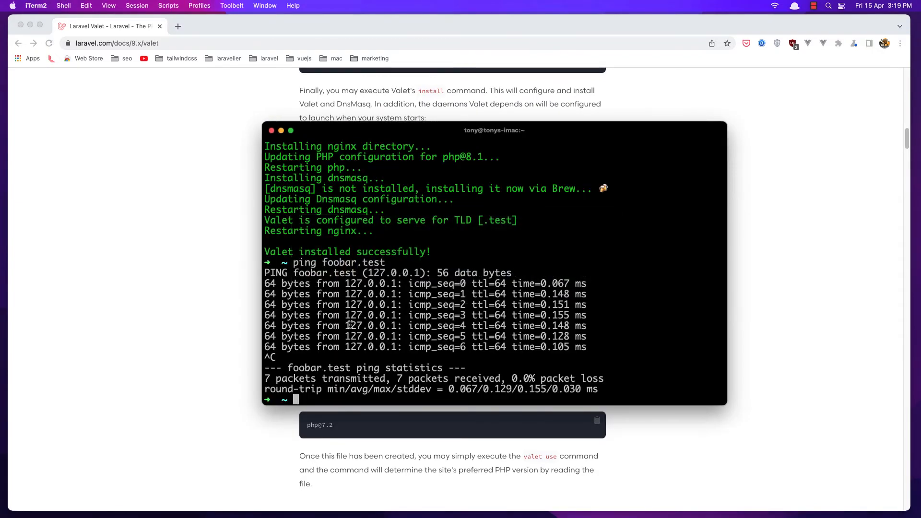
type("clear")
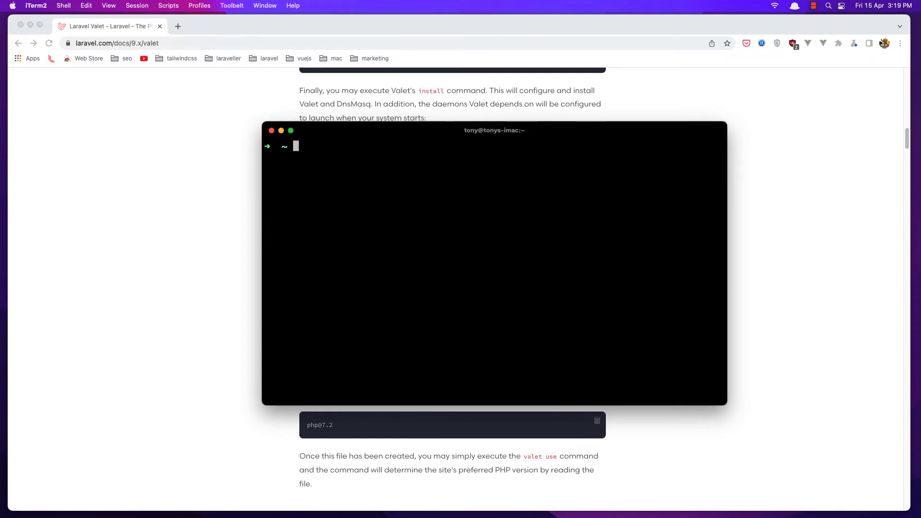
type("valet tld")
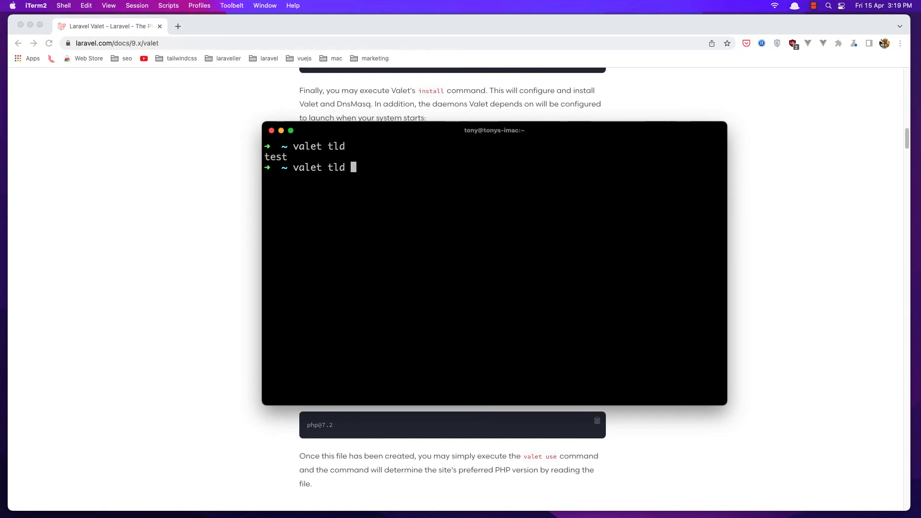
type("code")
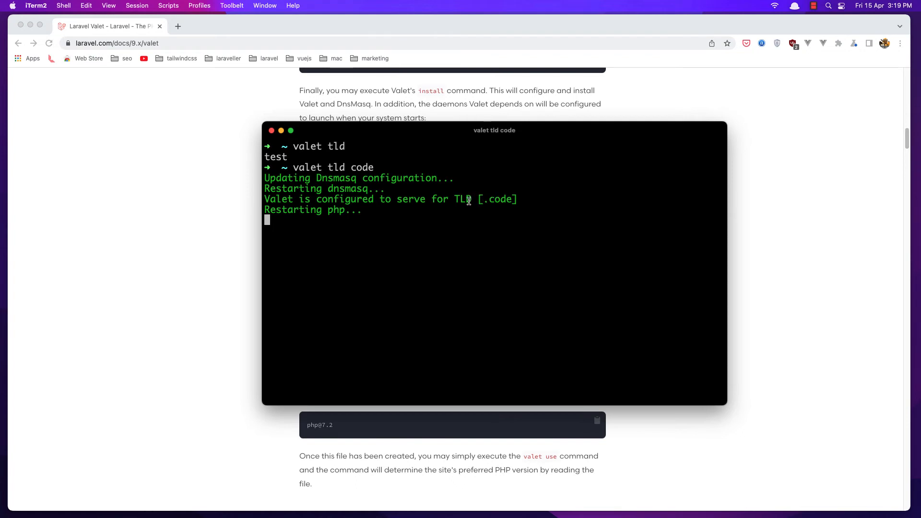
double_click(499, 199)
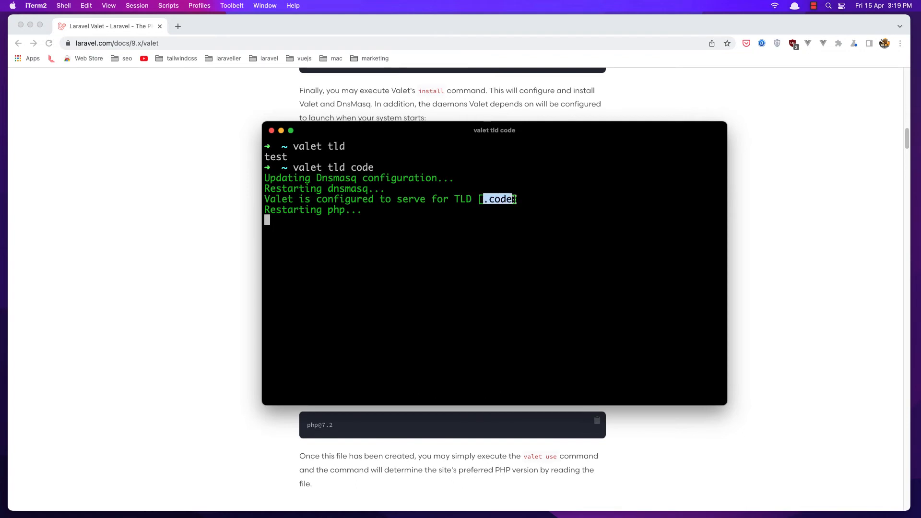
mouse_move(353, 291)
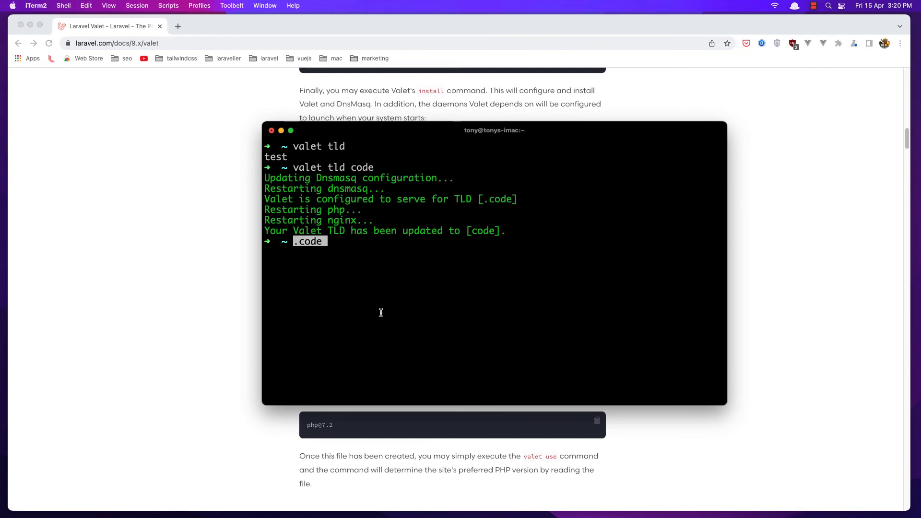
key("Backspace")
type("cd")
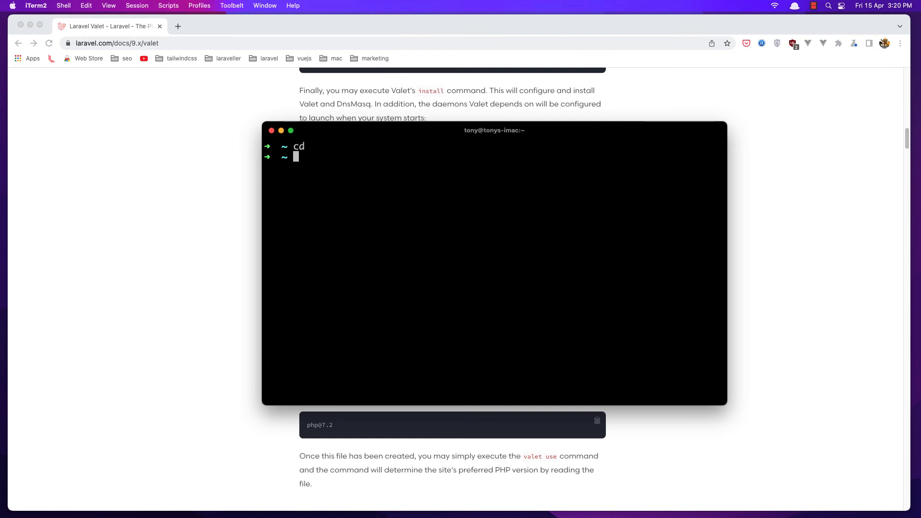
Run 'mkdir Code' in the home directory, then 'cd Code'.
type("mkdir")
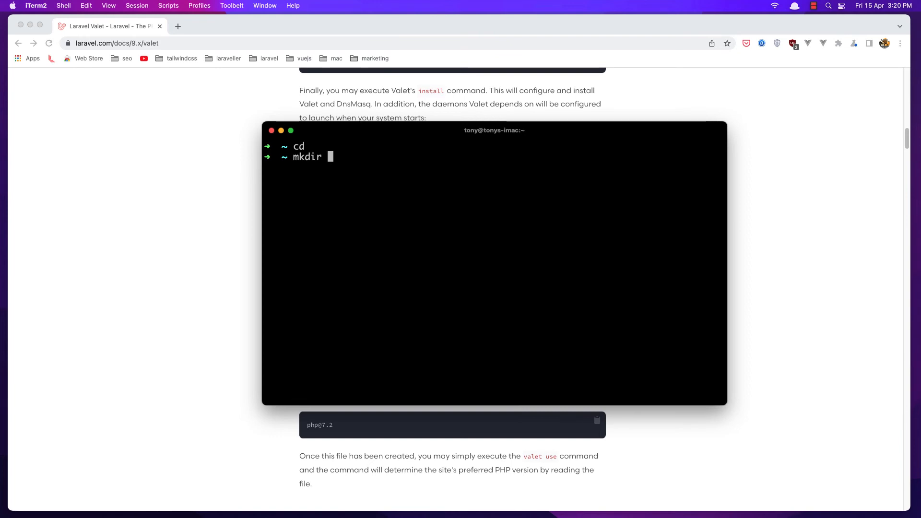
type("W")
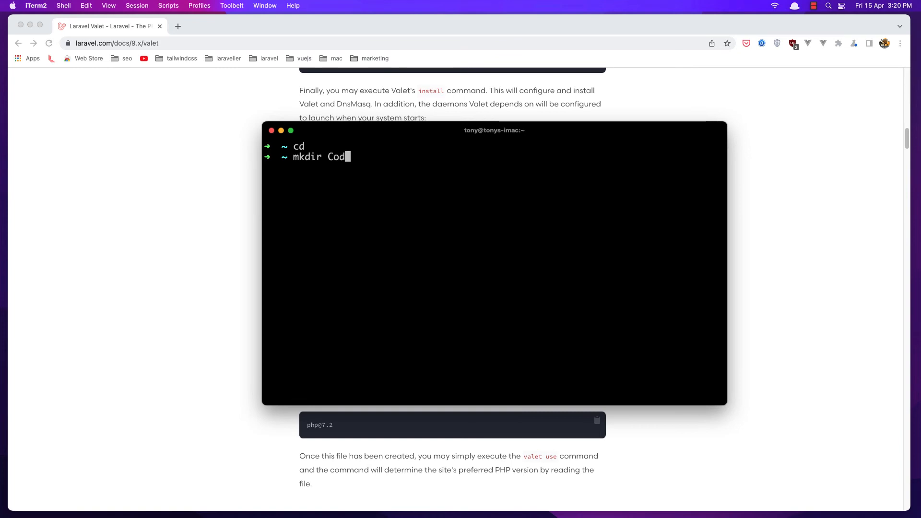
type("e")
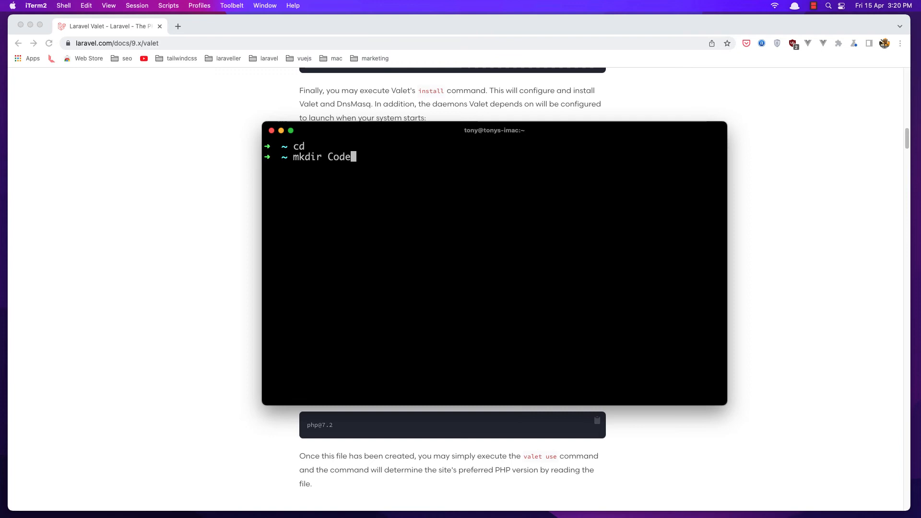
key("enter")
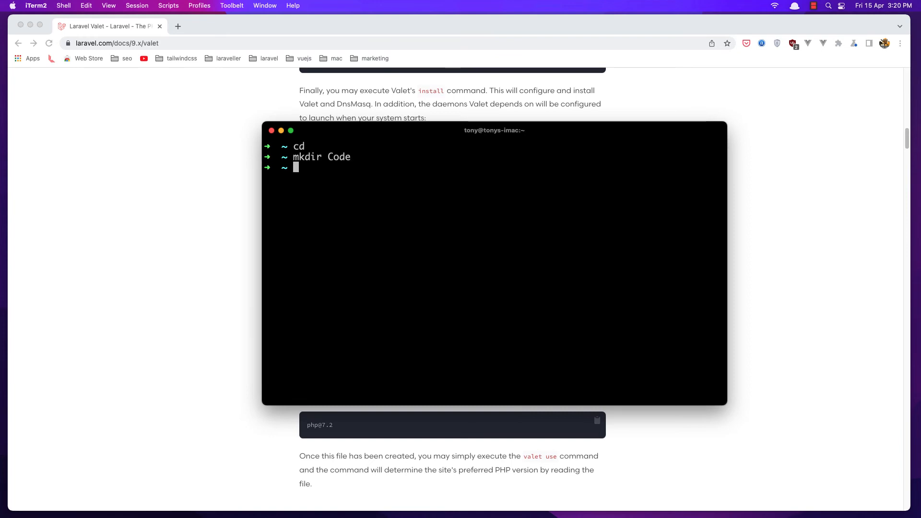
type("cd")
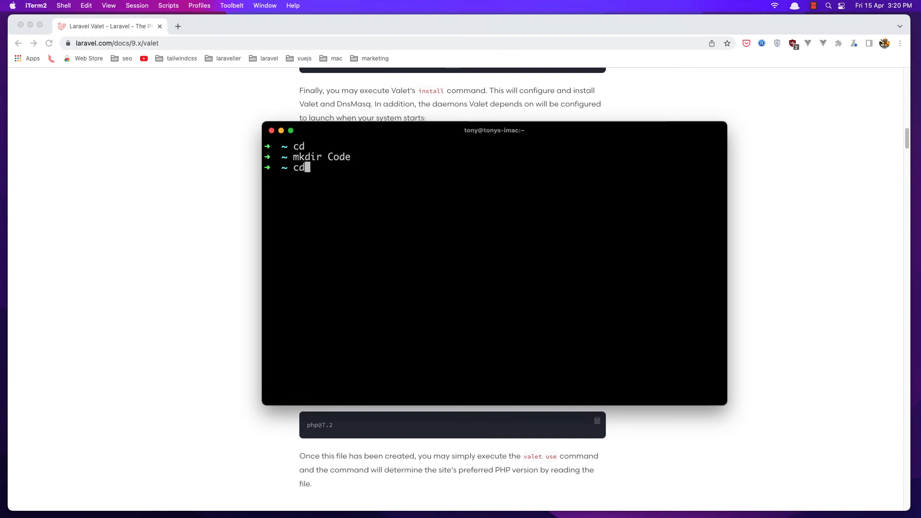
type("Co")
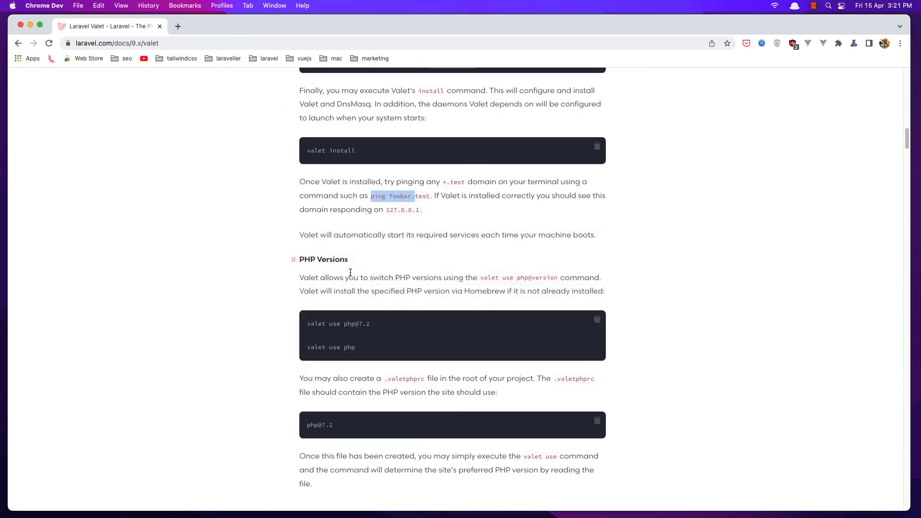
scroll("down", 3)
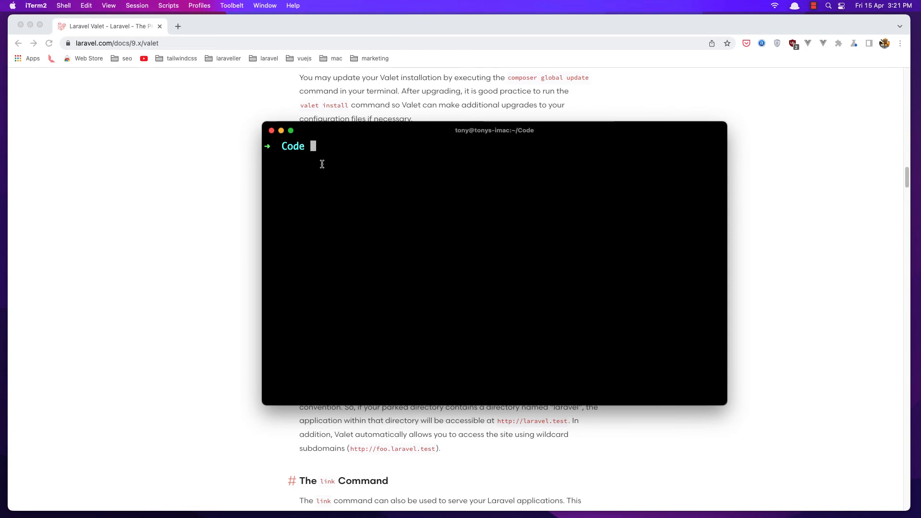
mouse_move(341, 170)
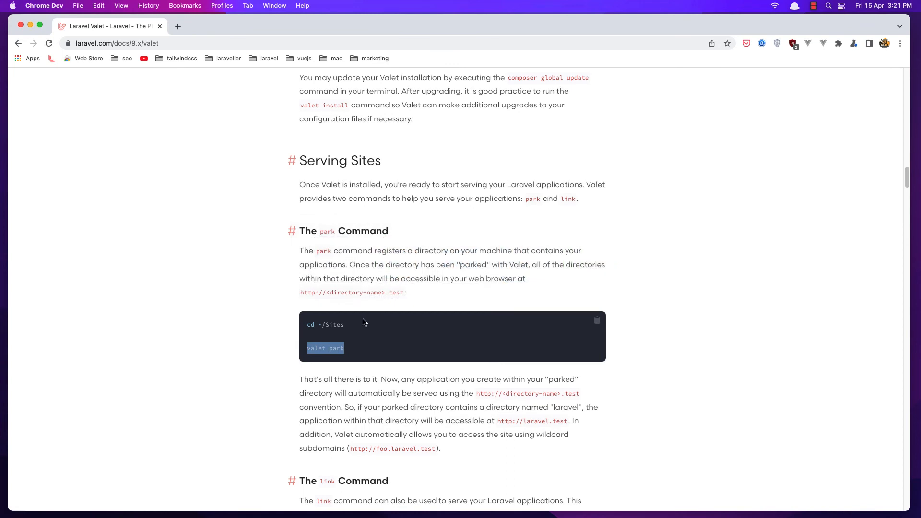
mouse_move(505, 395)
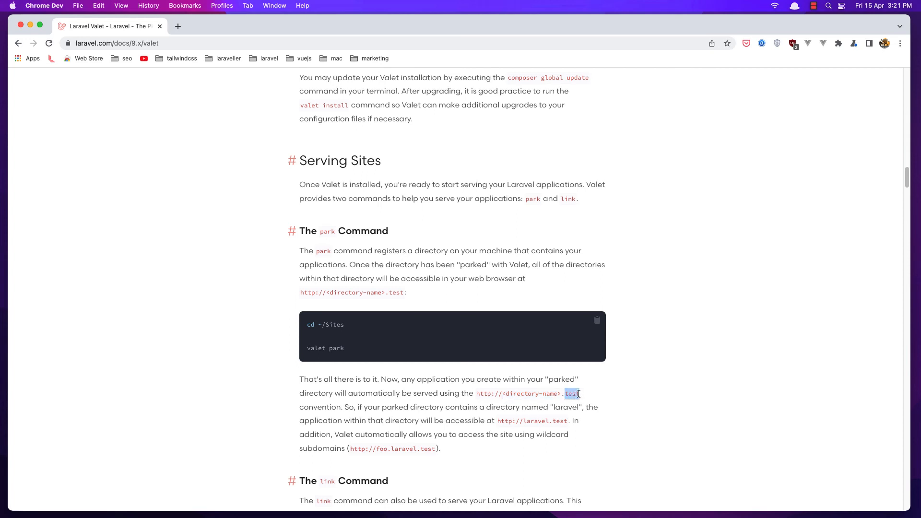
Run 'valet park' inside ~/Code, then return to the Valet docs top.
double_click(325, 348)
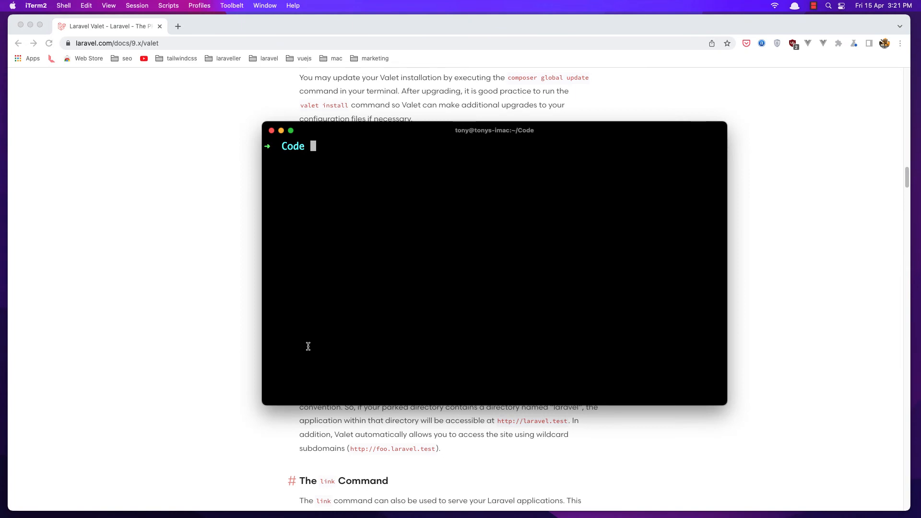
type("valet park")
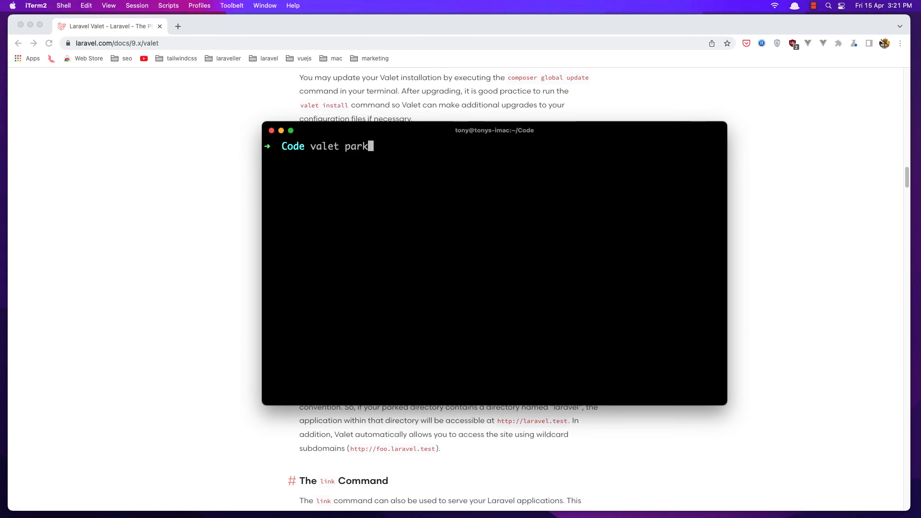
double_click(292, 146)
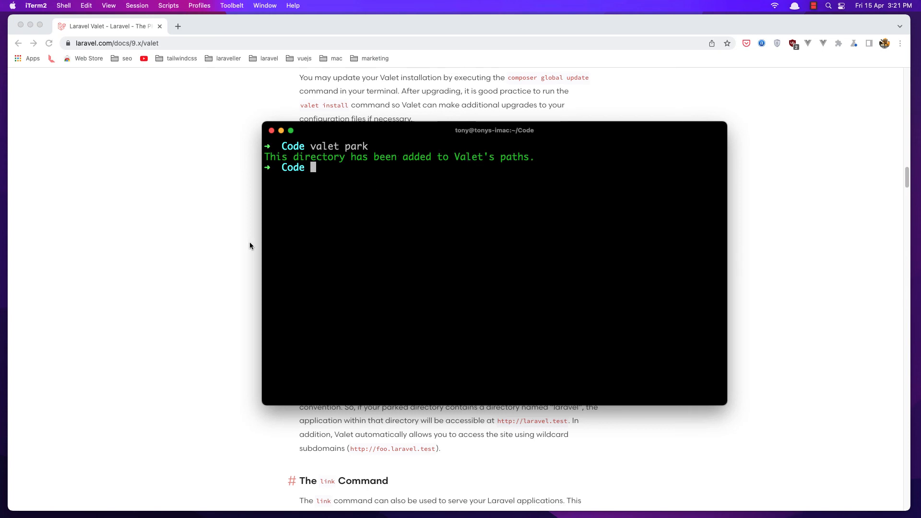
left_click(249, 274)
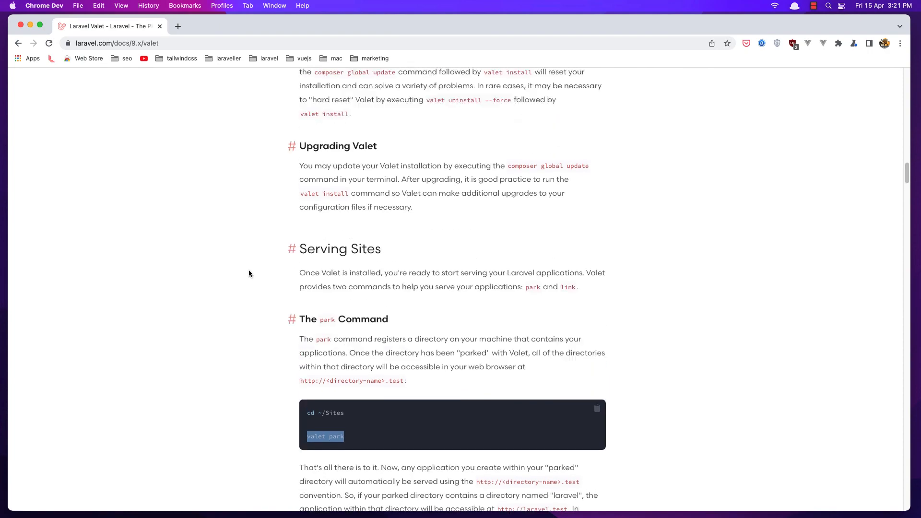
scroll("up", 3)
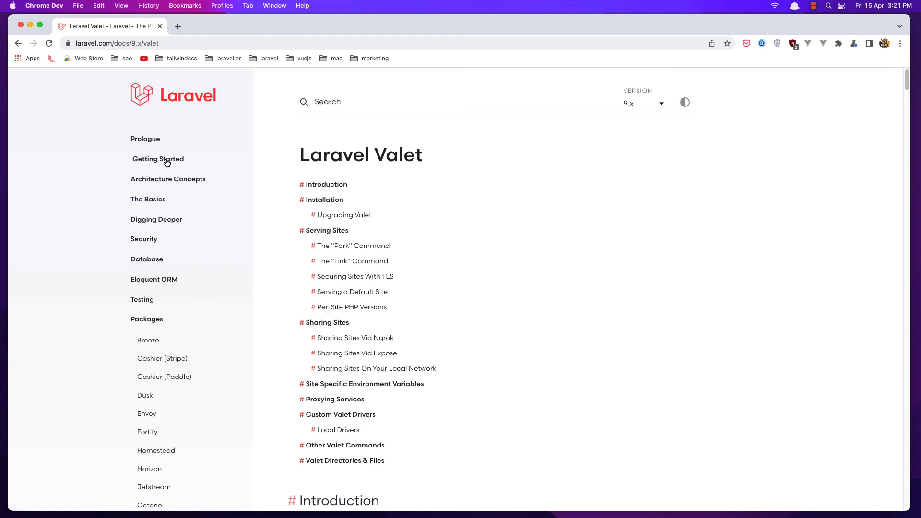
Go to the Installation Via Composer docs section and select the laravel/installer require command.
left_click(157, 158)
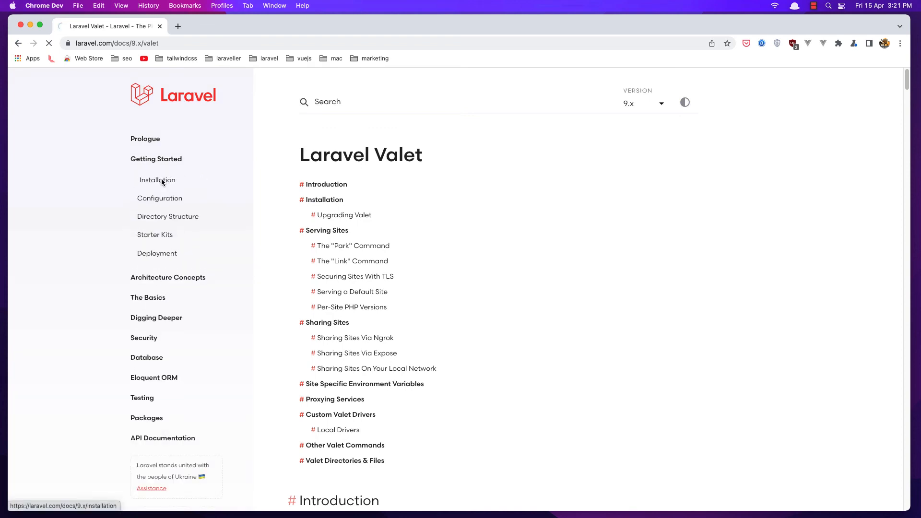
left_click(157, 180)
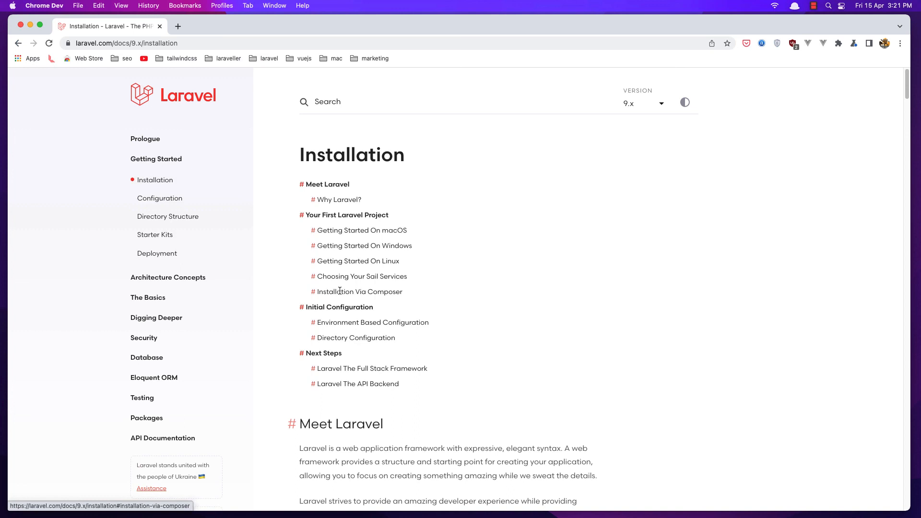
left_click(360, 291)
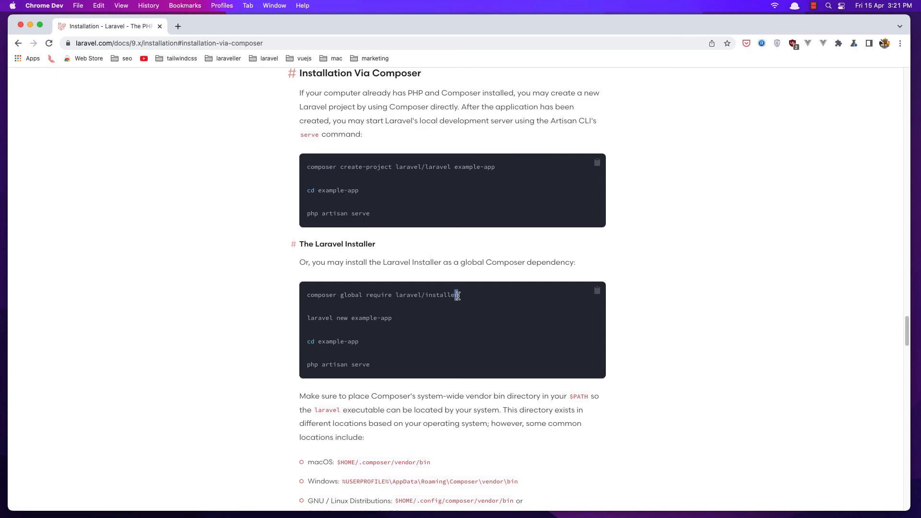
triple_click(382, 296)
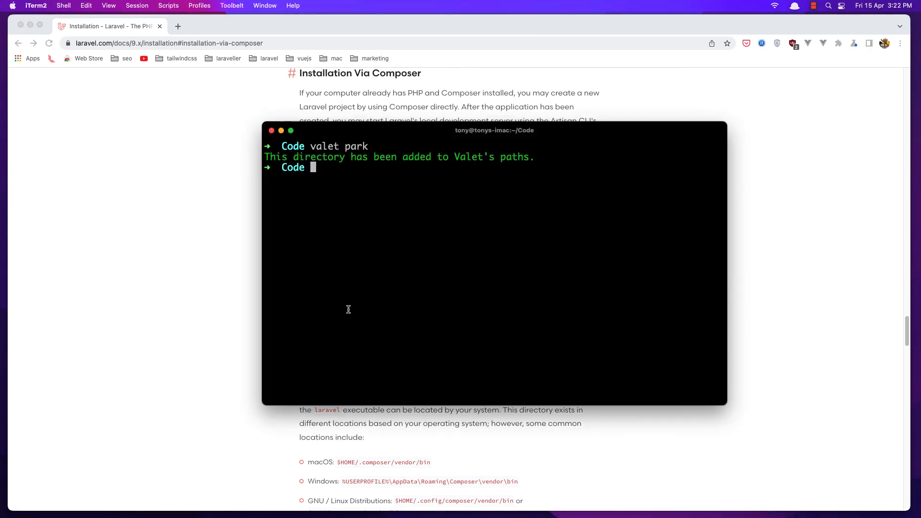
Run 'composer global require laravel/installer', try the 'laravel' command, and type 'cd cod'.
type("composer global require laravel/installer")
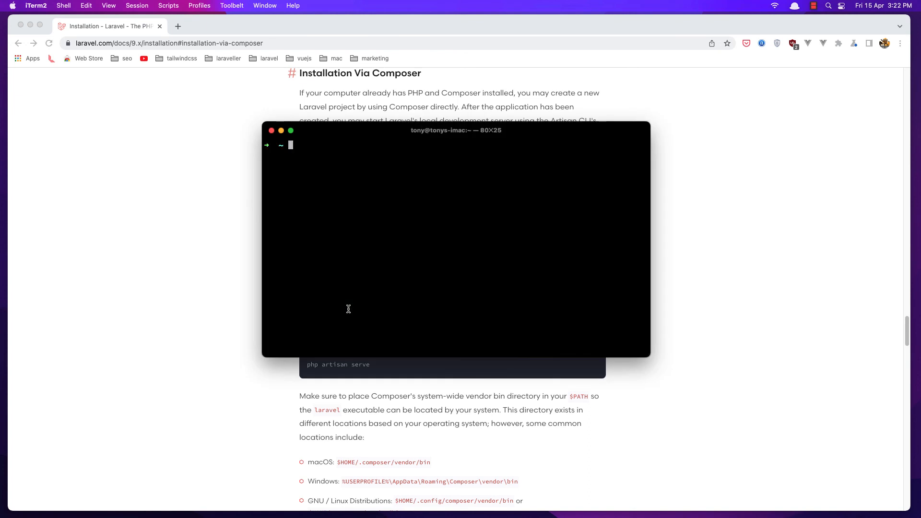
type("laravel")
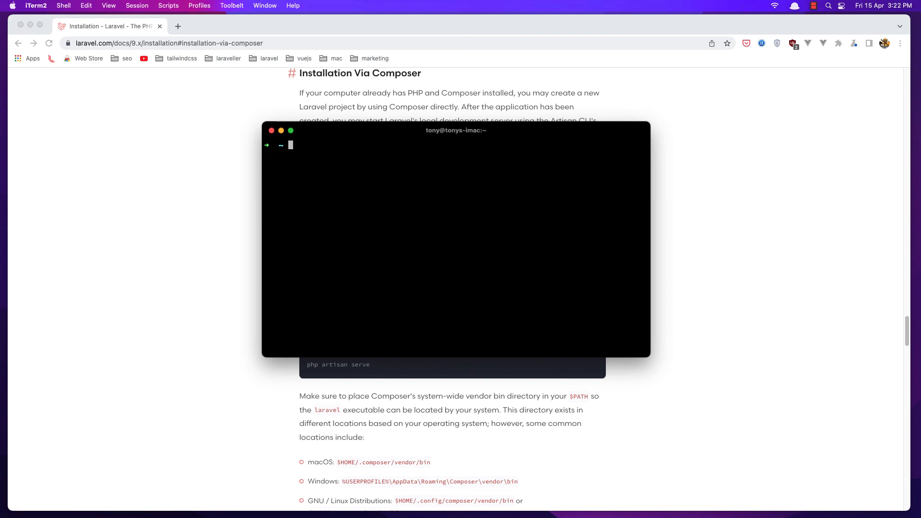
type("cd cod")
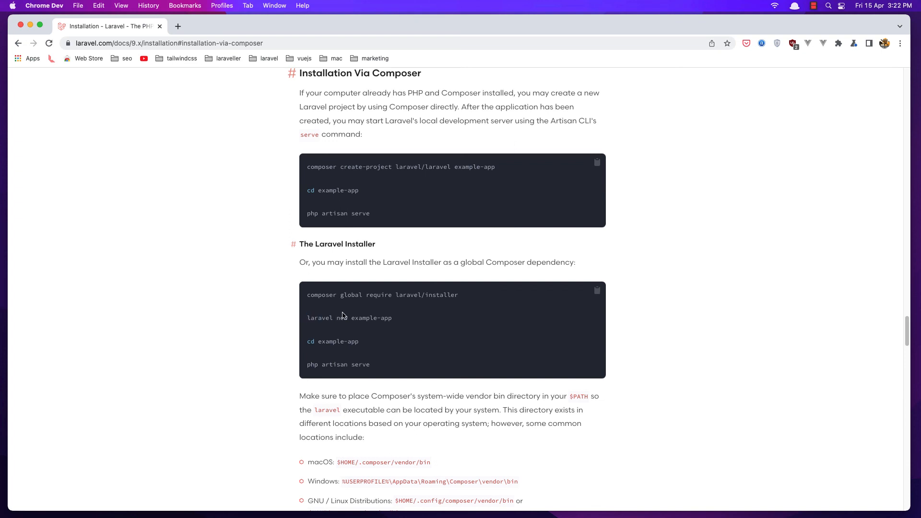
double_click(372, 317)
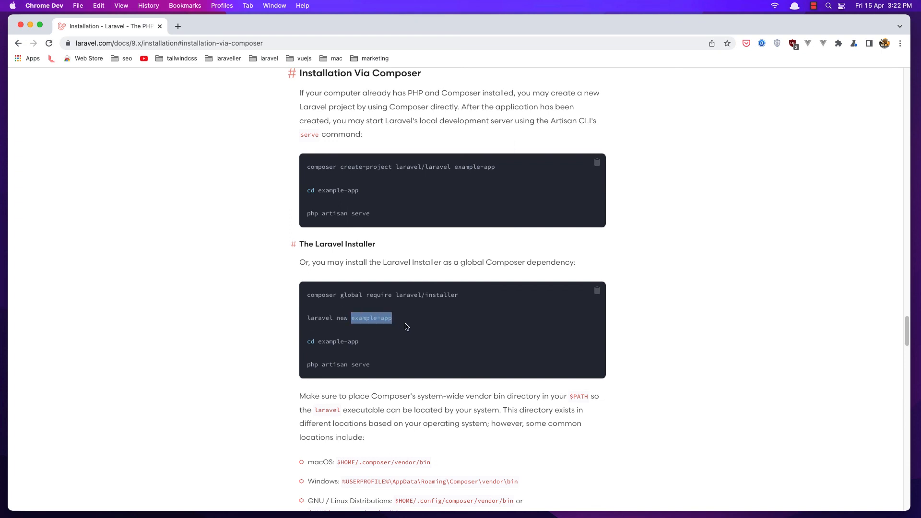